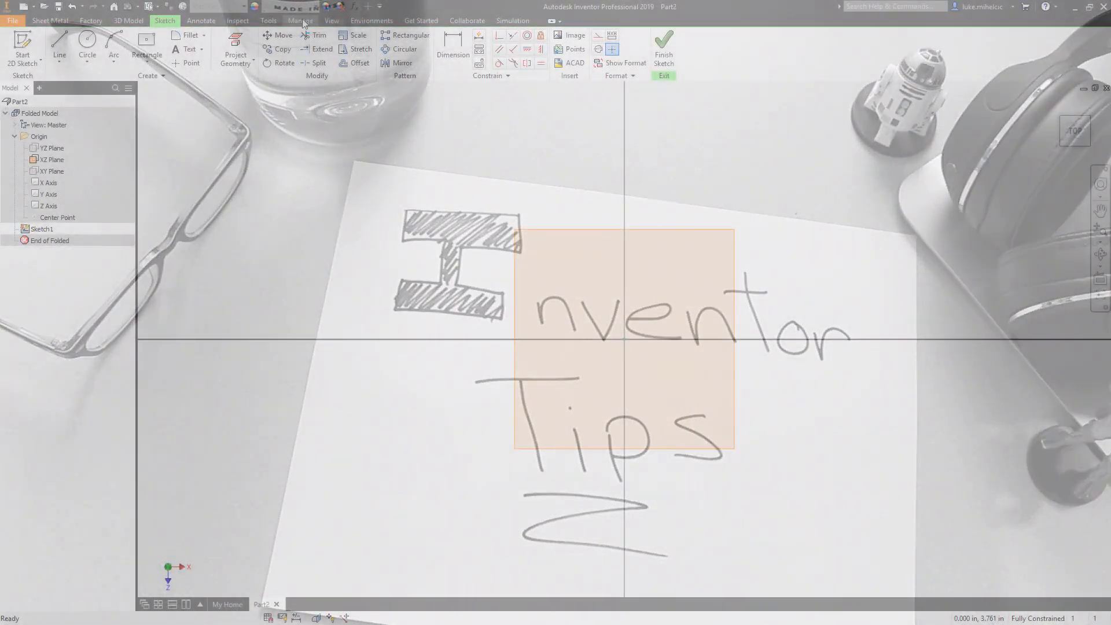
- Switch to the Manage tab while Sketch1's origin-centred square stays open
left_click(300, 21)
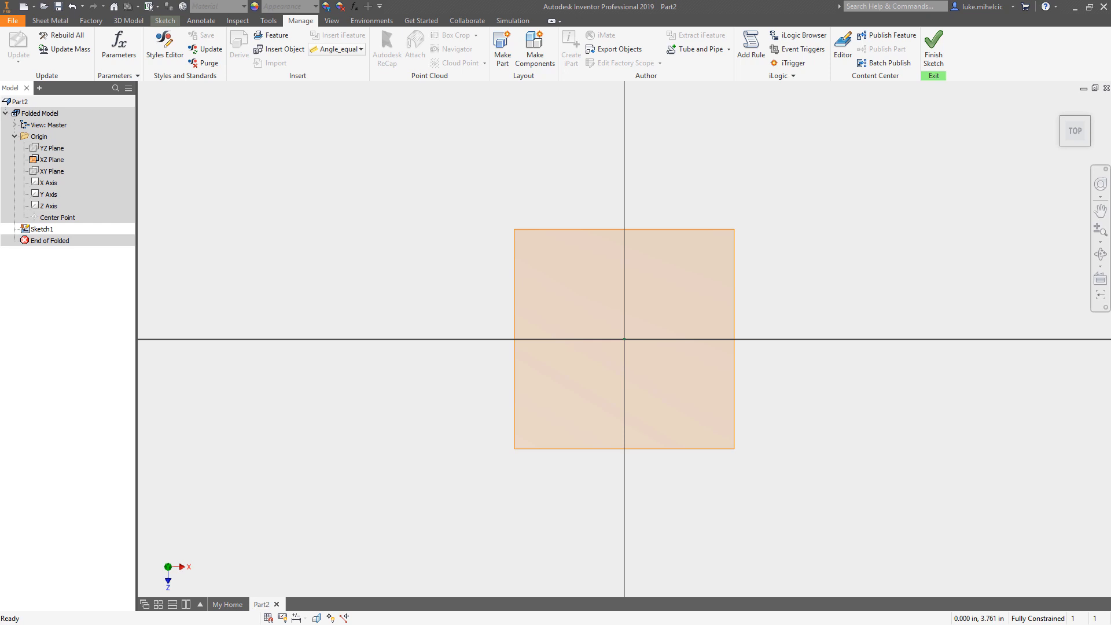
mouse_move(355, 90)
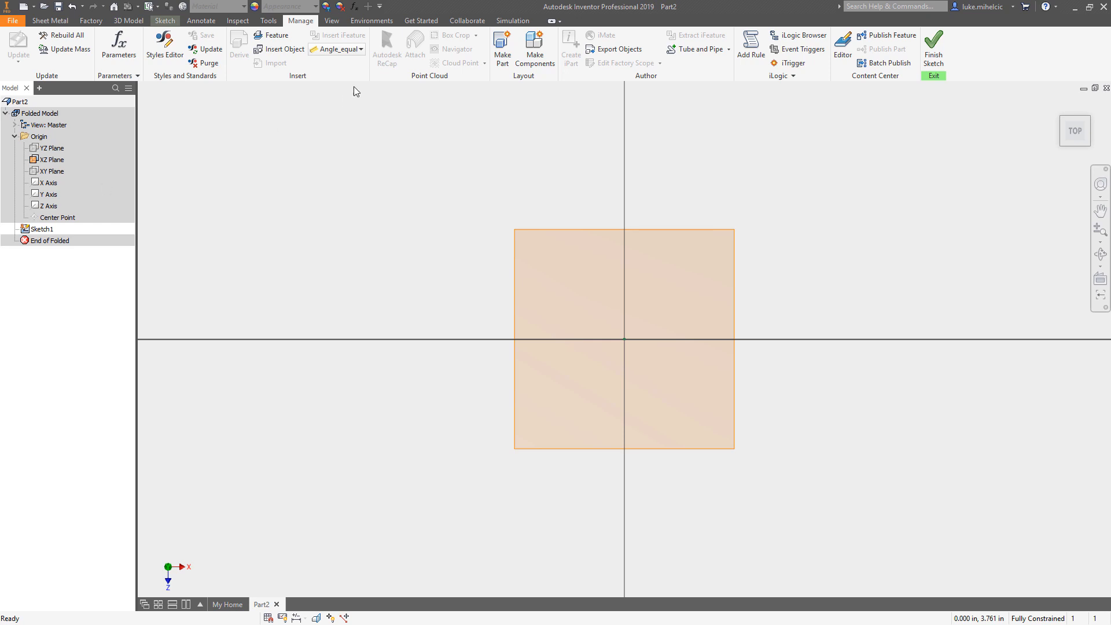
mouse_move(546, 120)
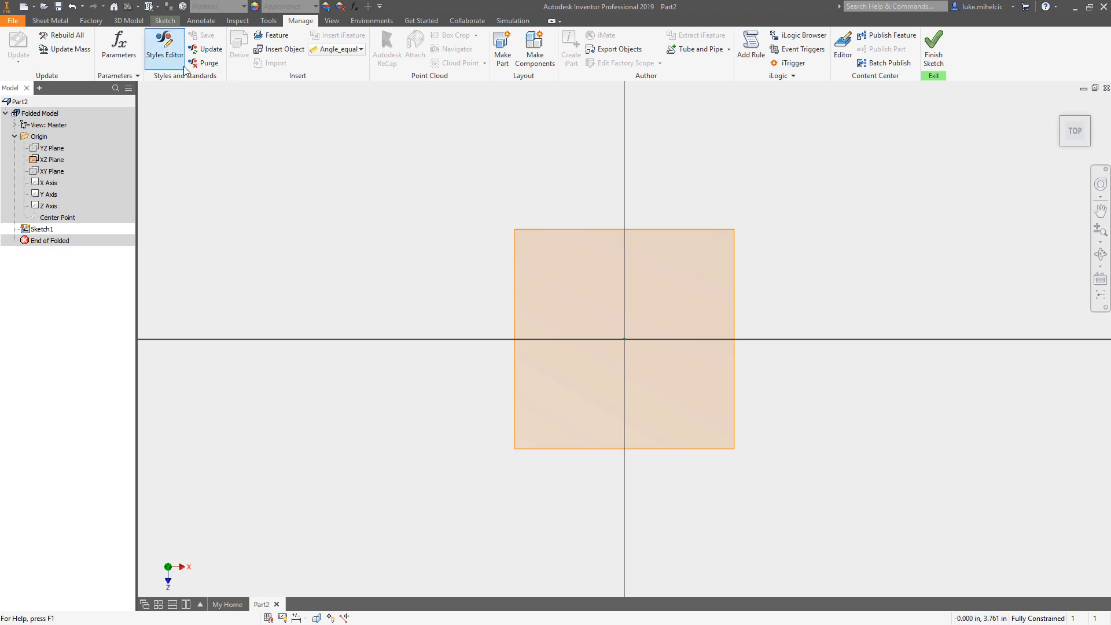
left_click(164, 44)
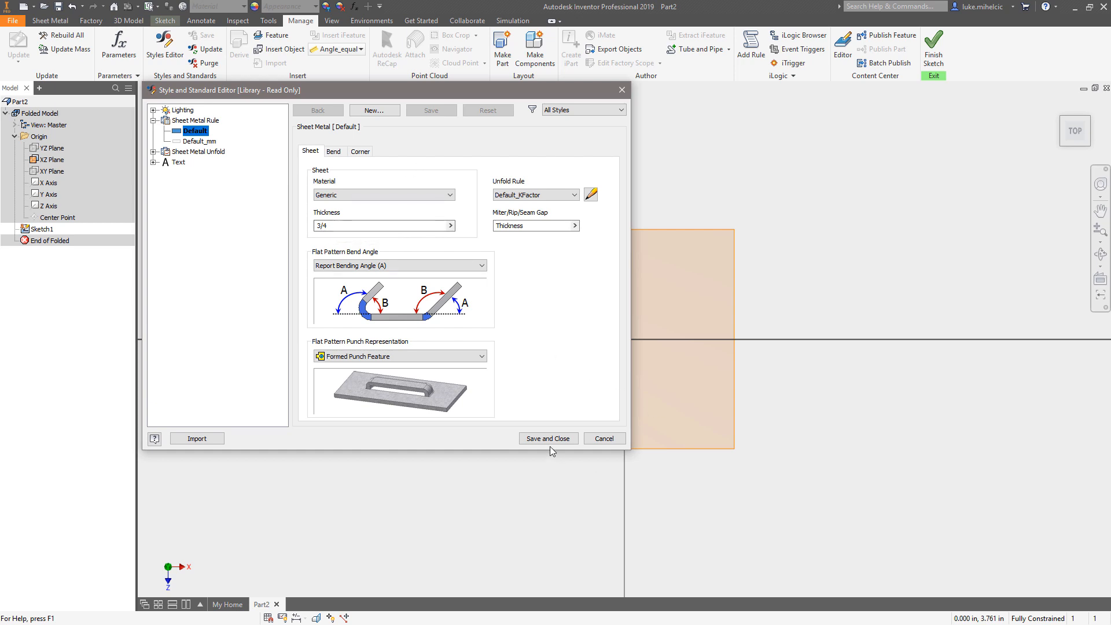
left_click(547, 438)
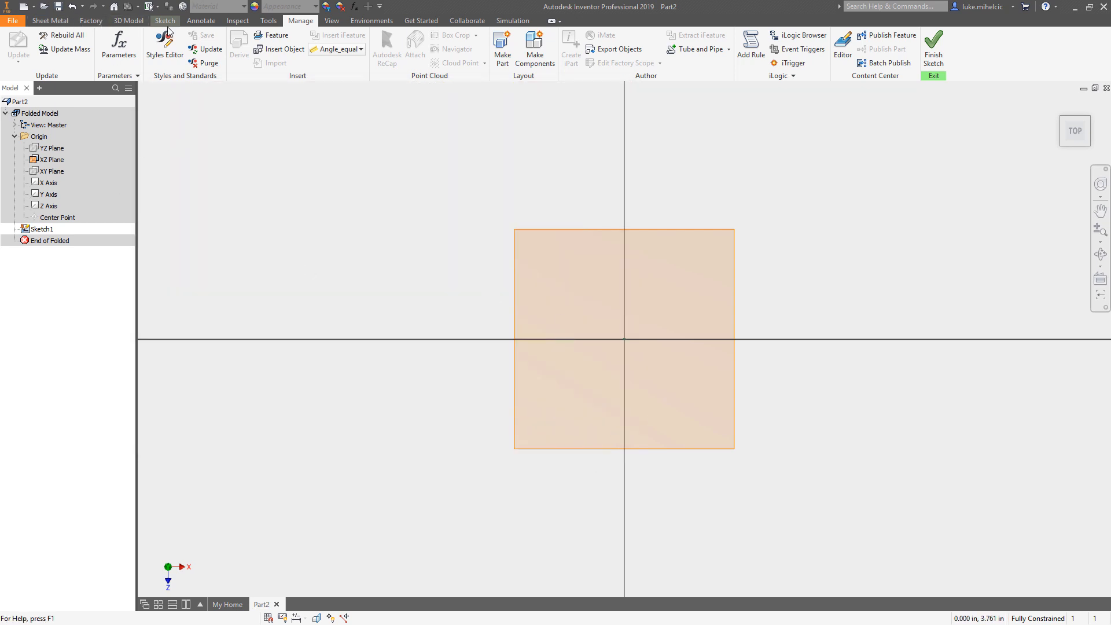
- Draw an origin-centred rectangle with a 2 in dimension and extrude it into a tall, thin leg
left_click(164, 19)
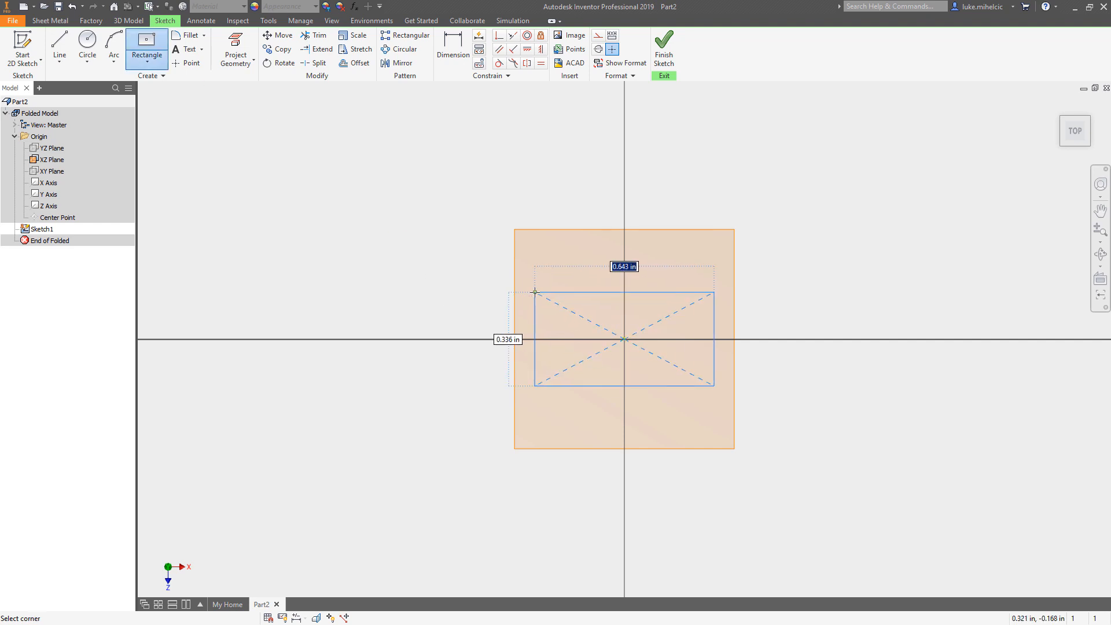
type("2")
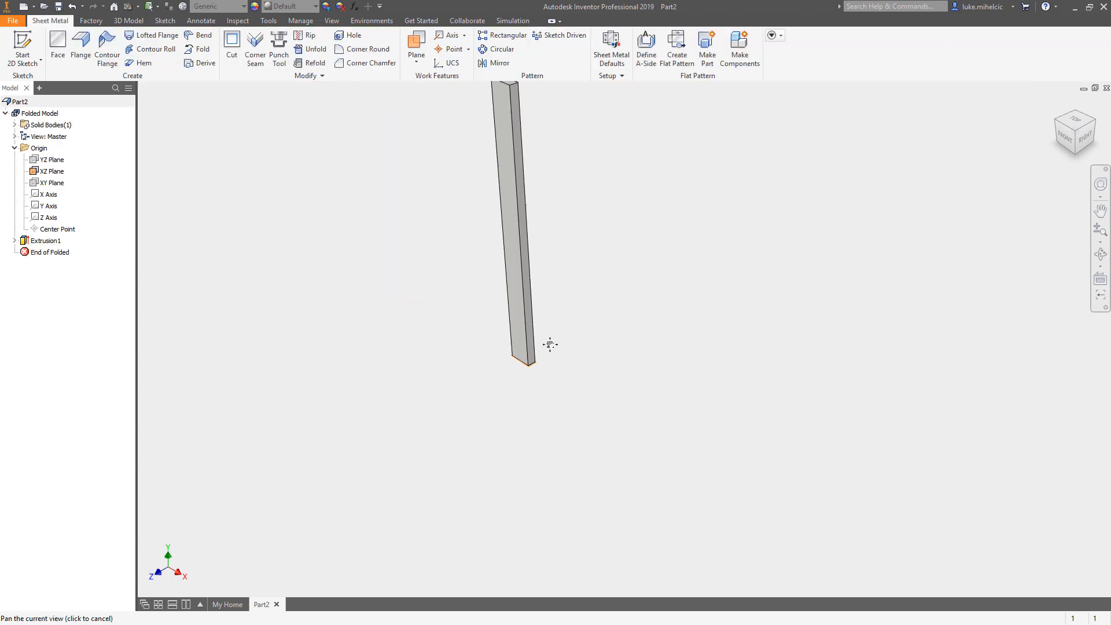
left_click_drag(550, 344, 434, 262)
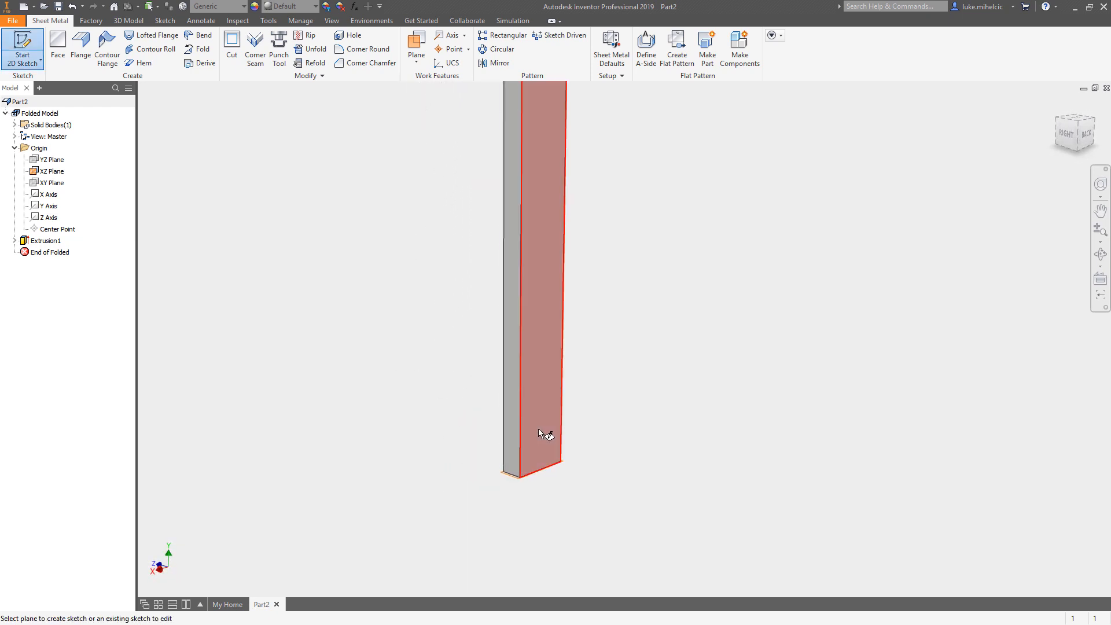
- Sketch a 3/4 x 2 in notch rectangle on the leg face, dimensioned 2 in above the bottom
left_click(535, 432)
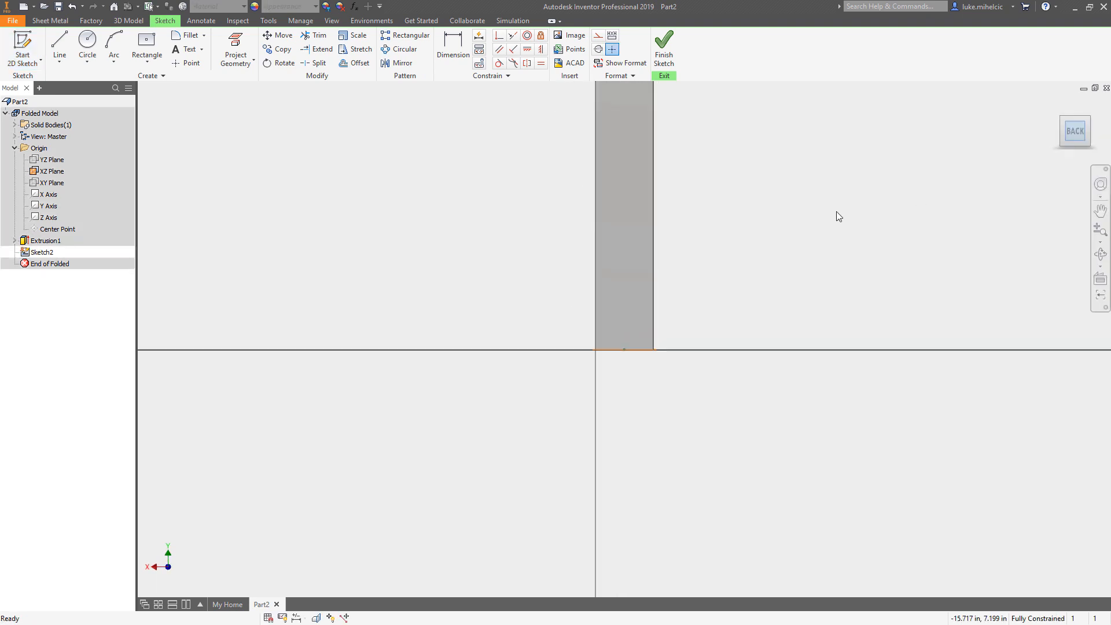
left_click(146, 48)
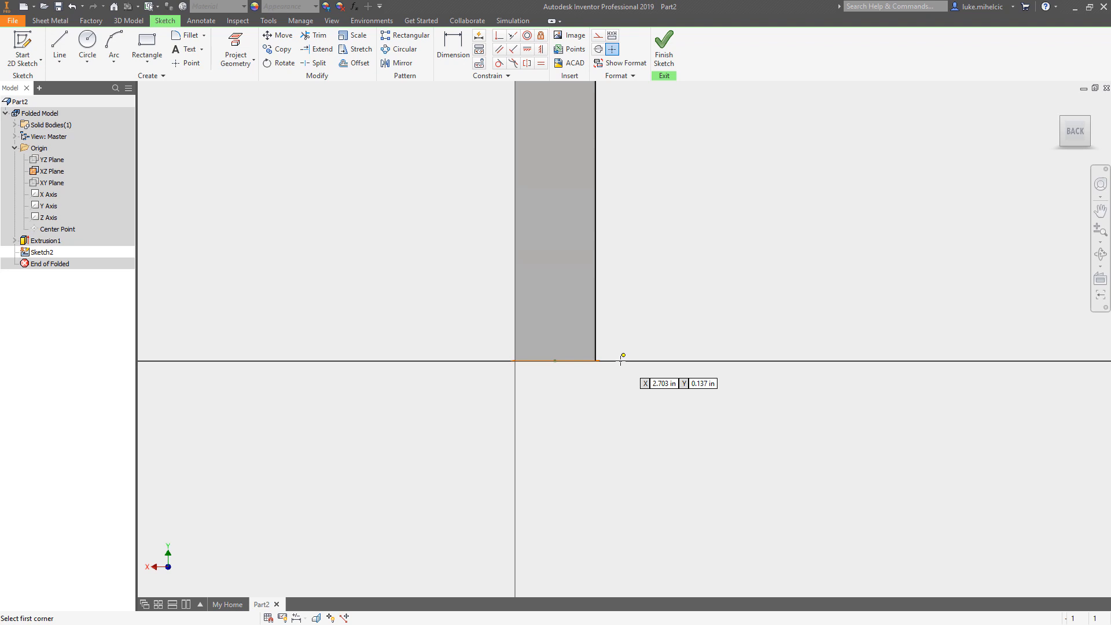
left_click(147, 48)
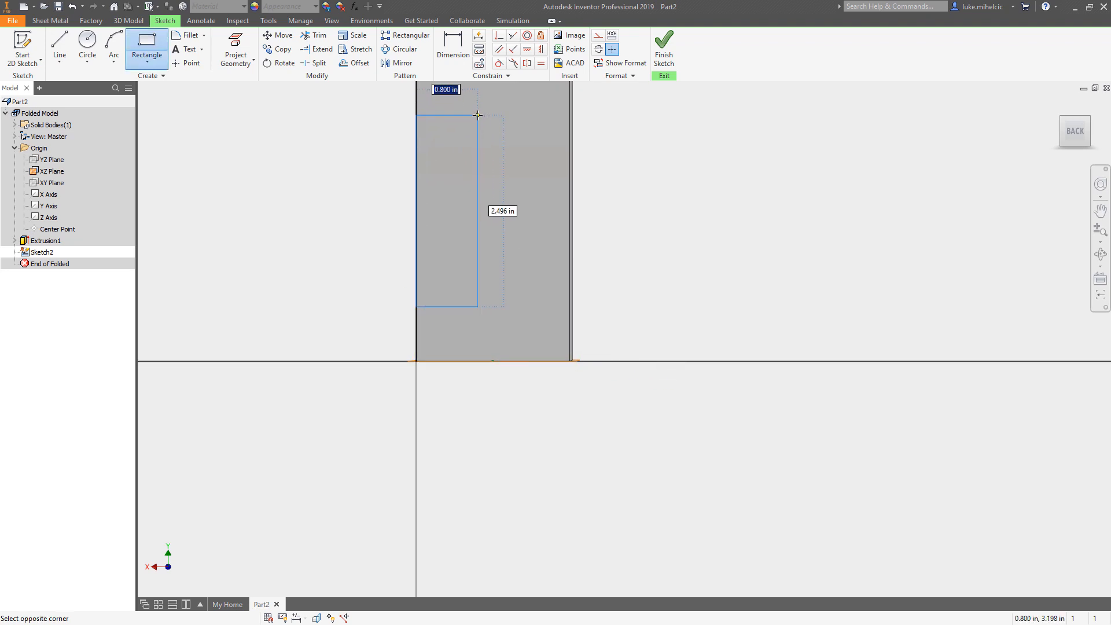
type("3")
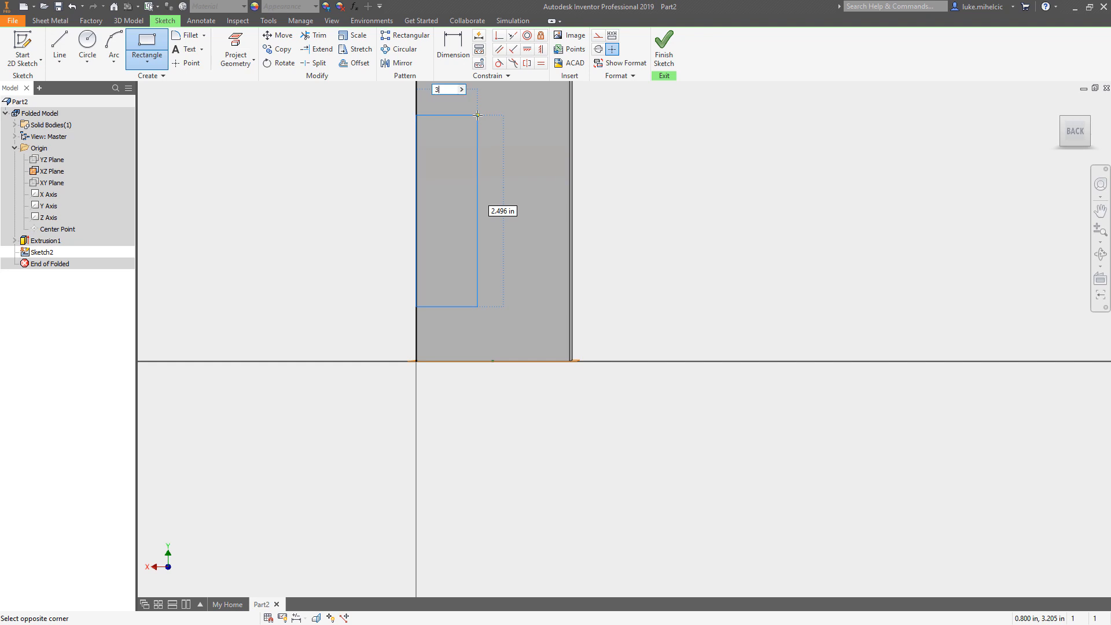
type("/4")
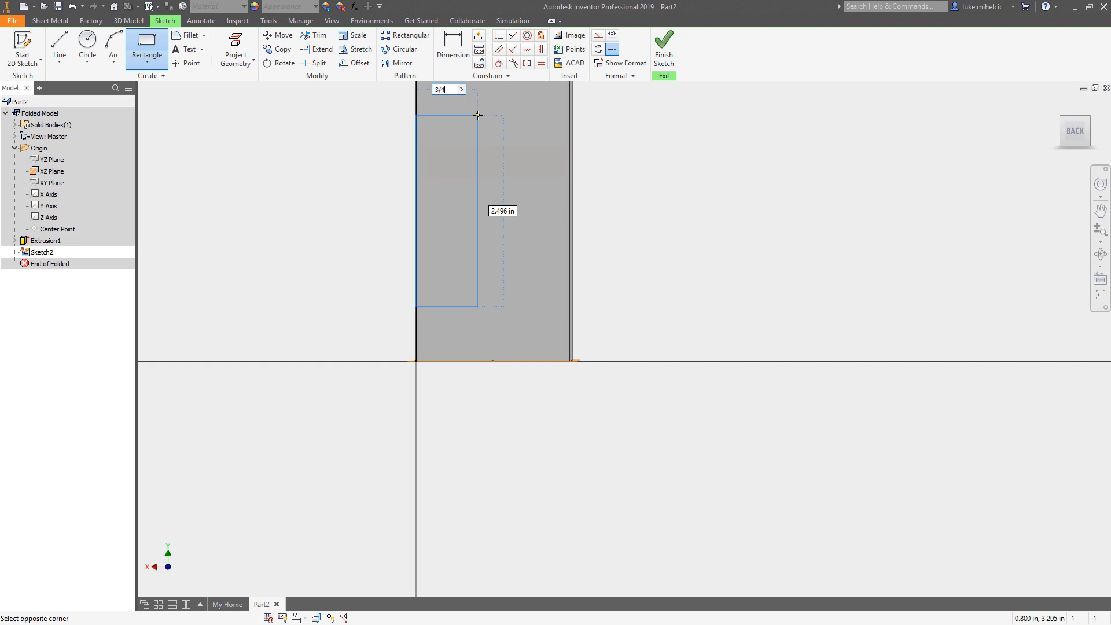
type("2")
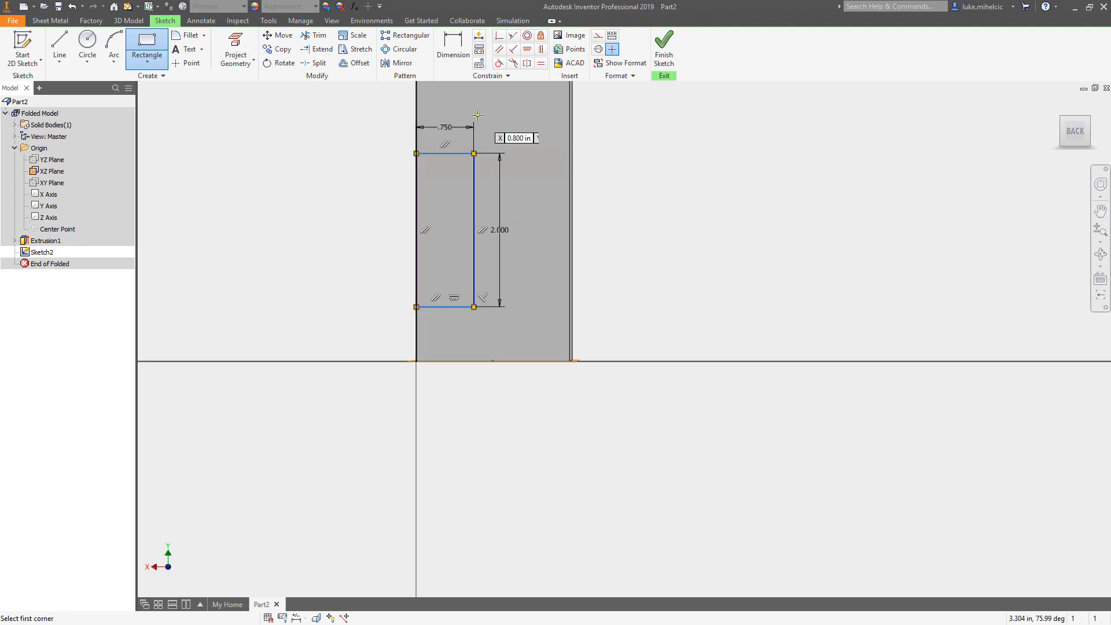
left_click(453, 48)
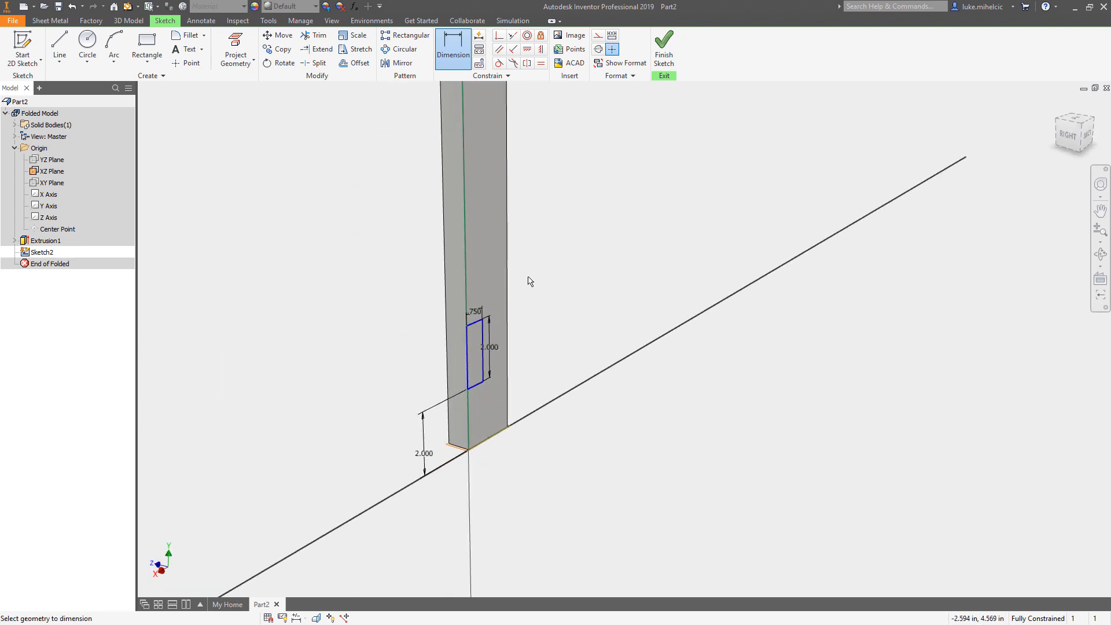
mouse_move(293, 89)
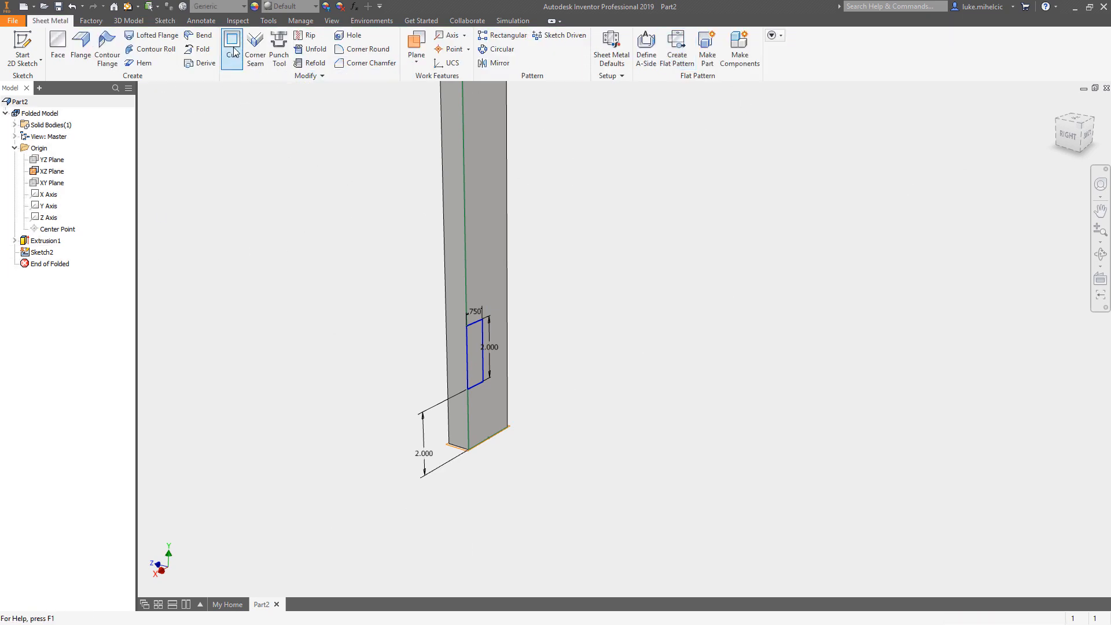
- Cut the 0.75 × 2 in lap notch out of the leg near its base
left_click(231, 44)
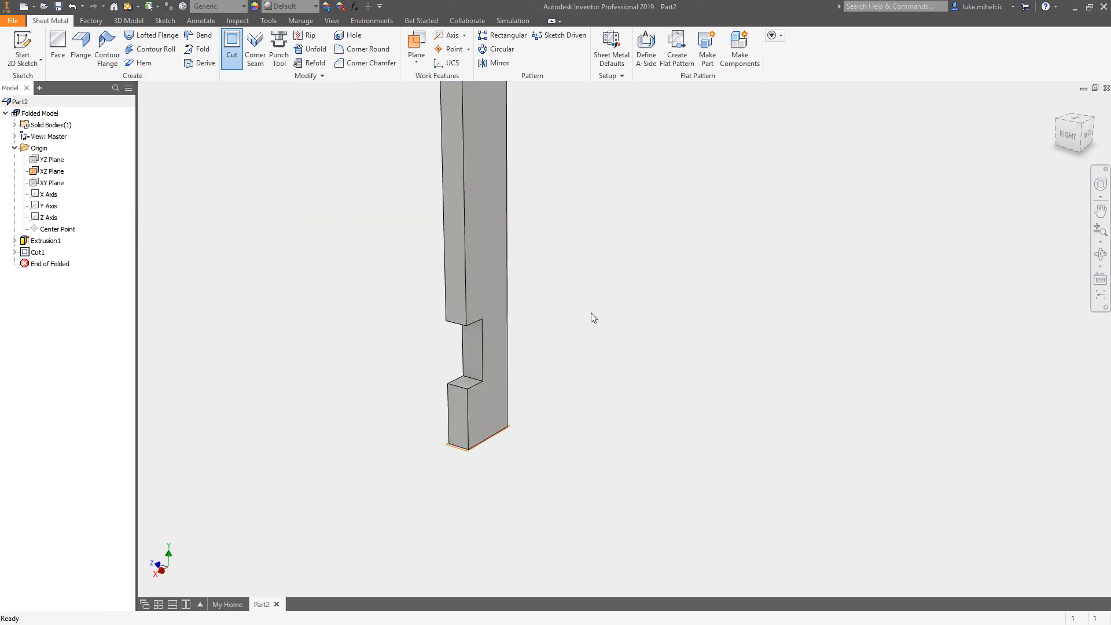
mouse_move(459, 286)
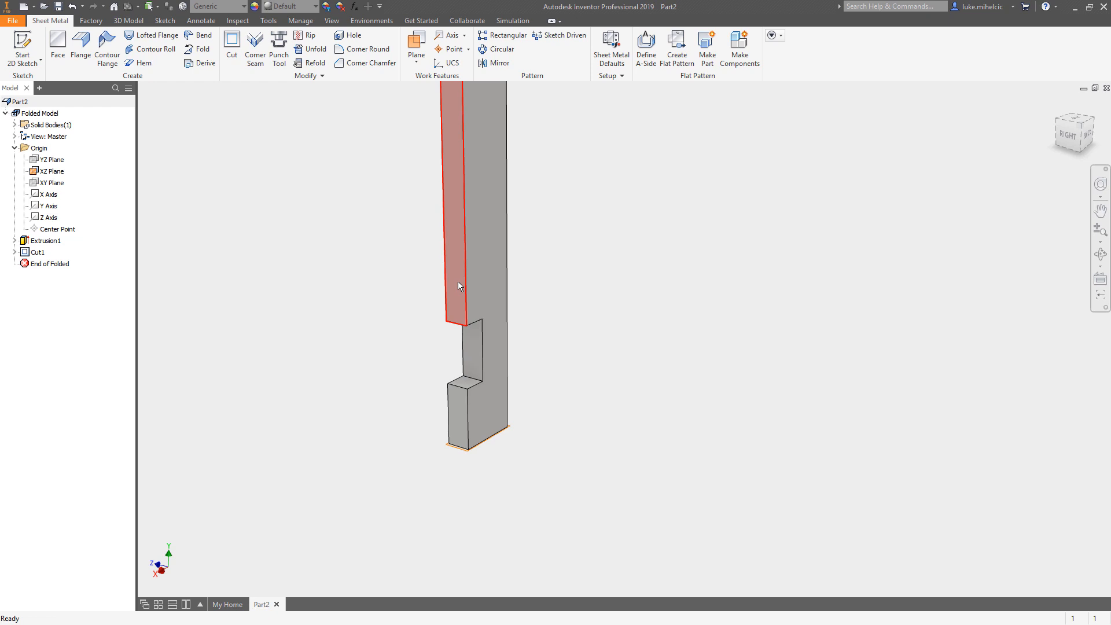
left_click(459, 286)
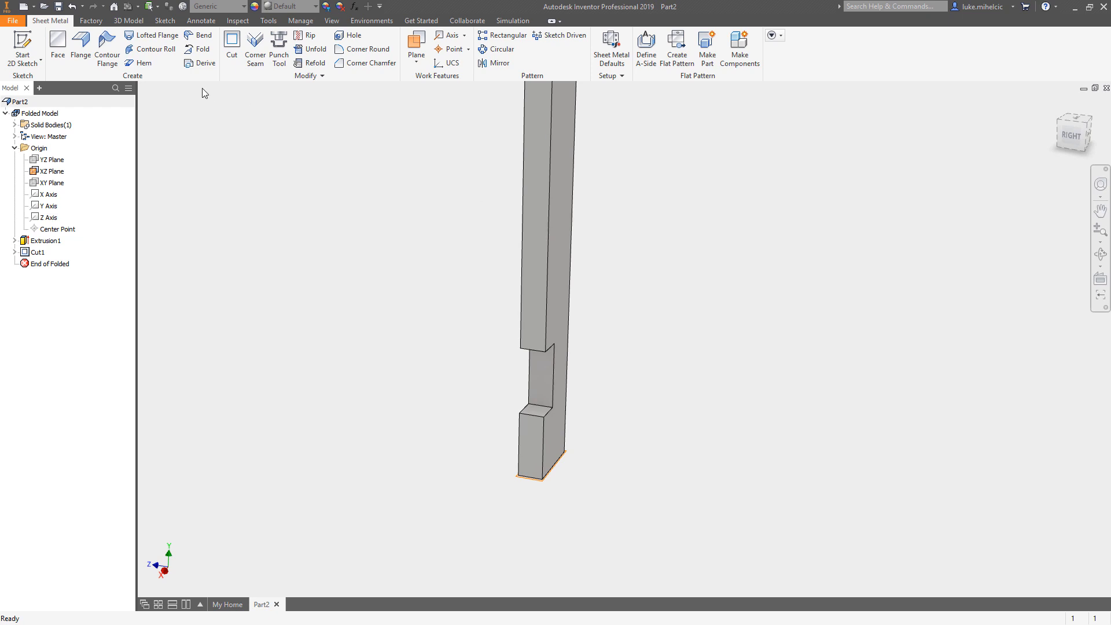
mouse_move(199, 111)
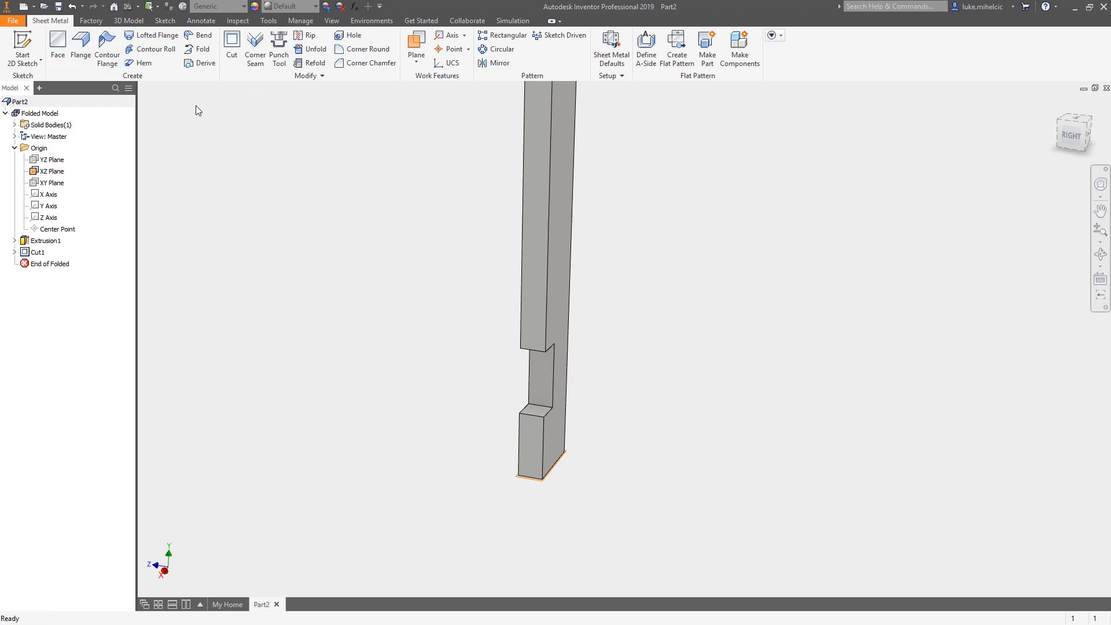
- Start a sketch on the leg's side face and draw the rail rectangle from the notch
left_click(22, 53)
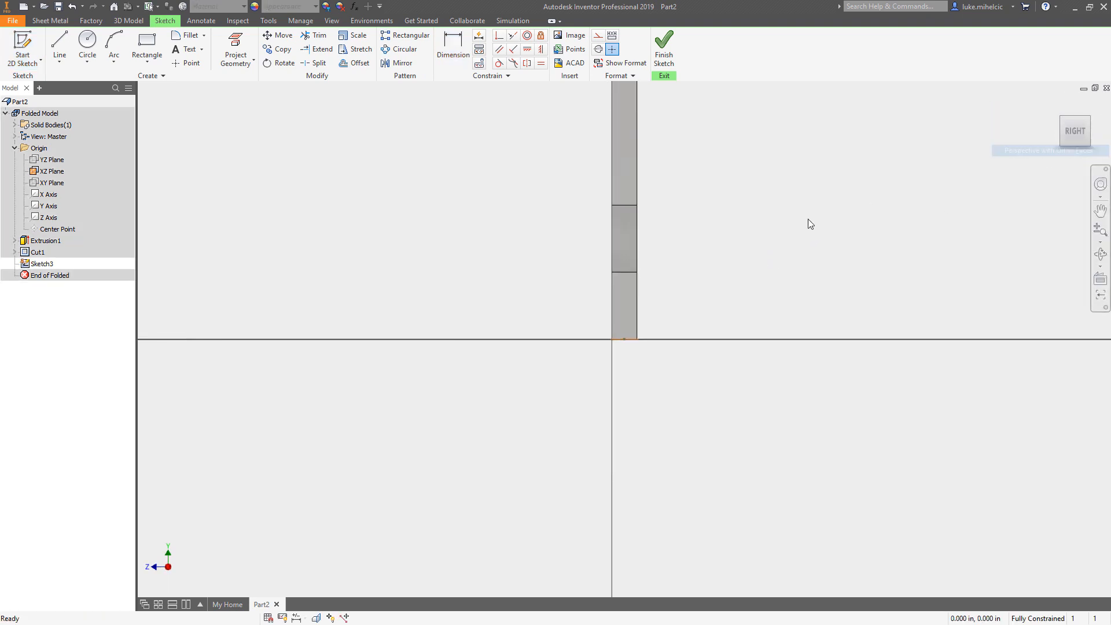
left_click(147, 46)
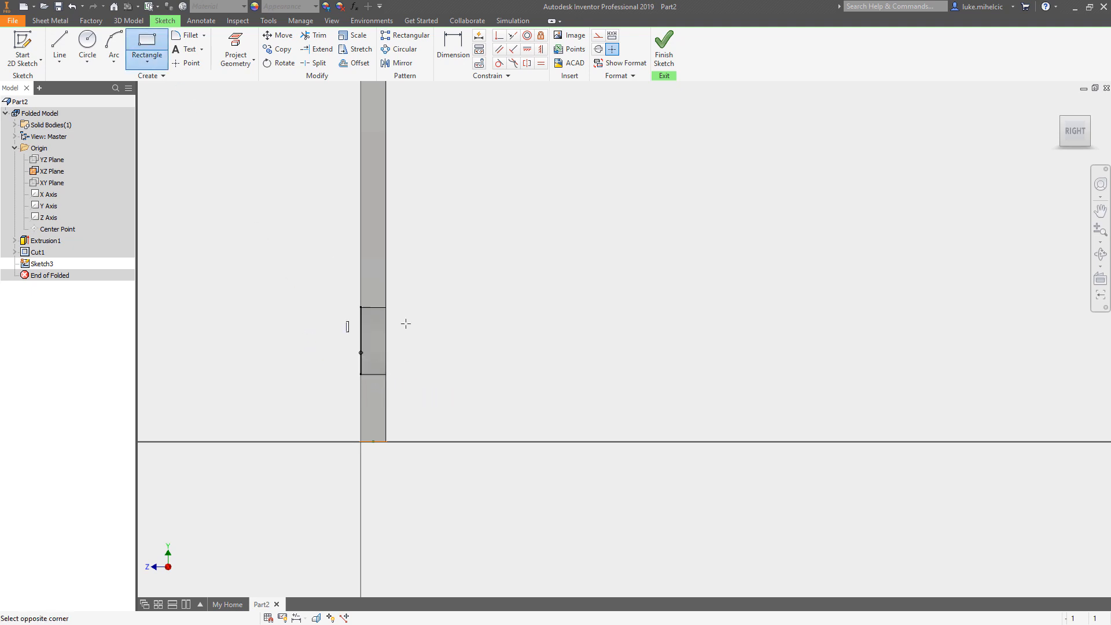
mouse_move(899, 306)
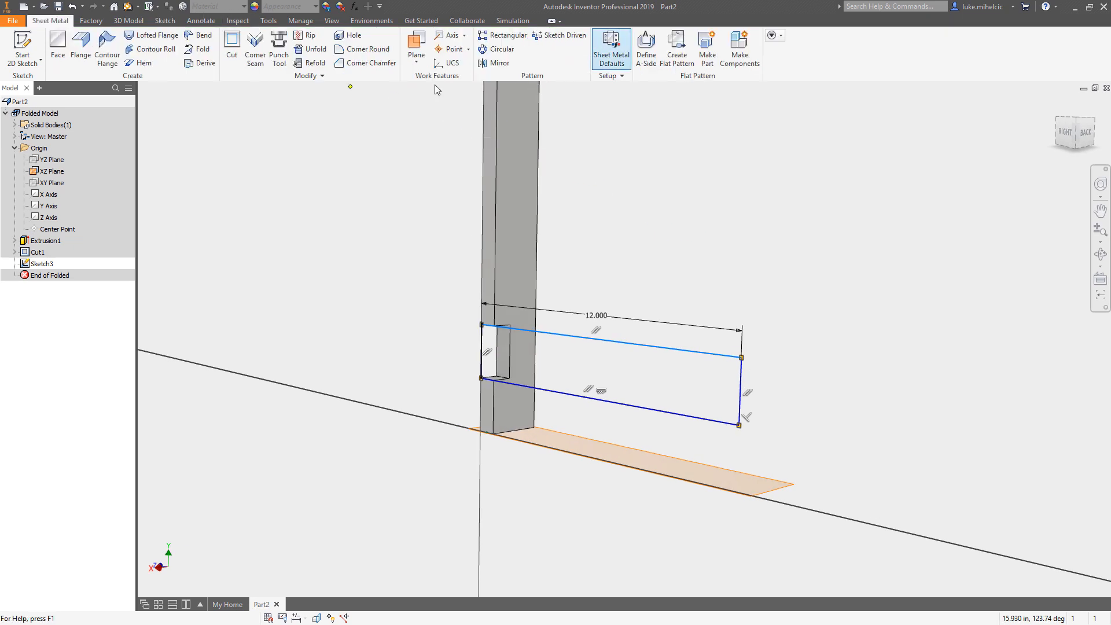
- Create Face1 as a 12 in bottom rail from the profile, with a work plane across it
left_click(57, 48)
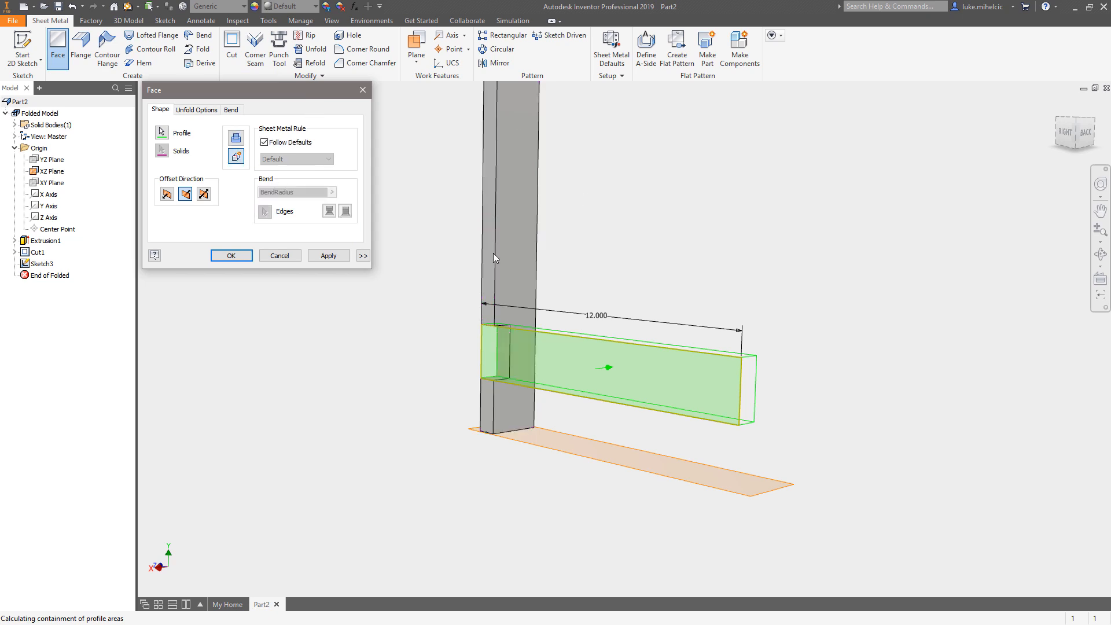
mouse_move(386, 203)
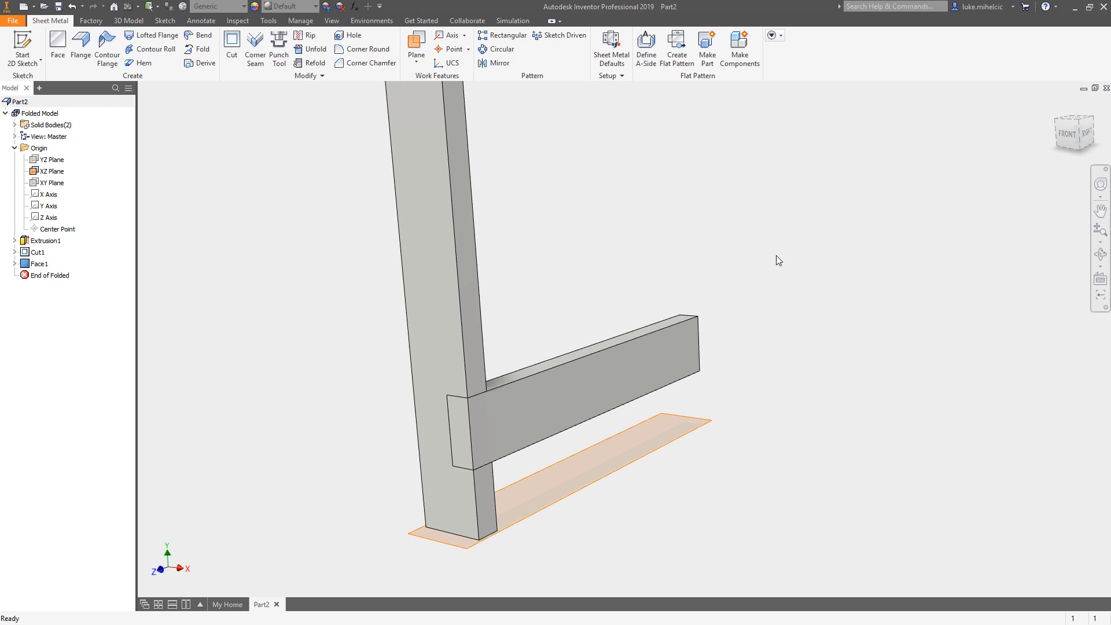
mouse_move(565, 254)
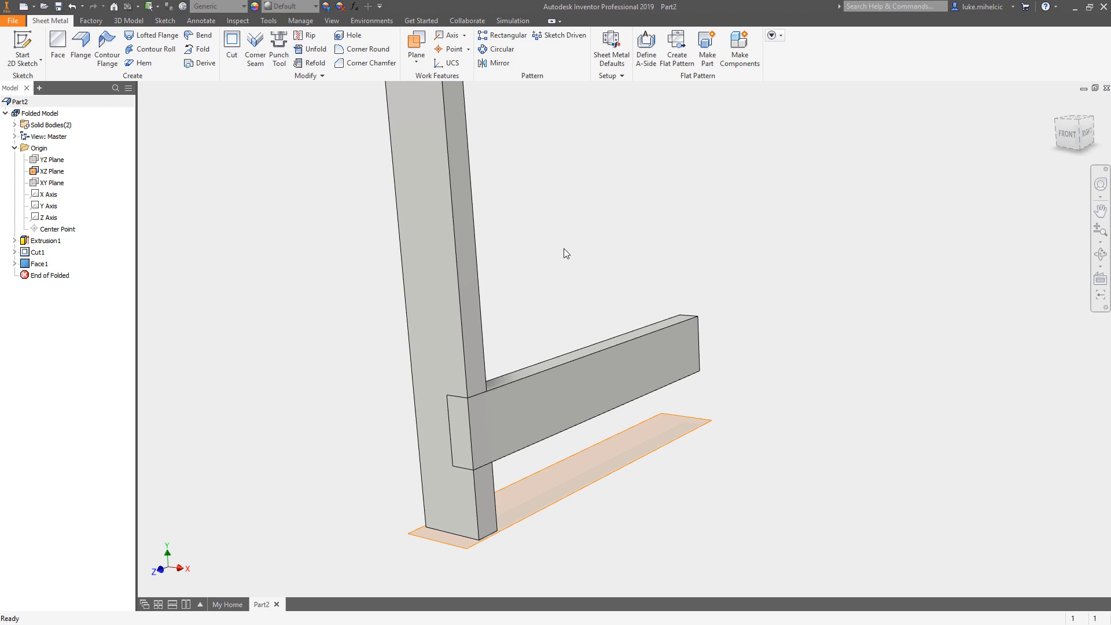
left_click(487, 433)
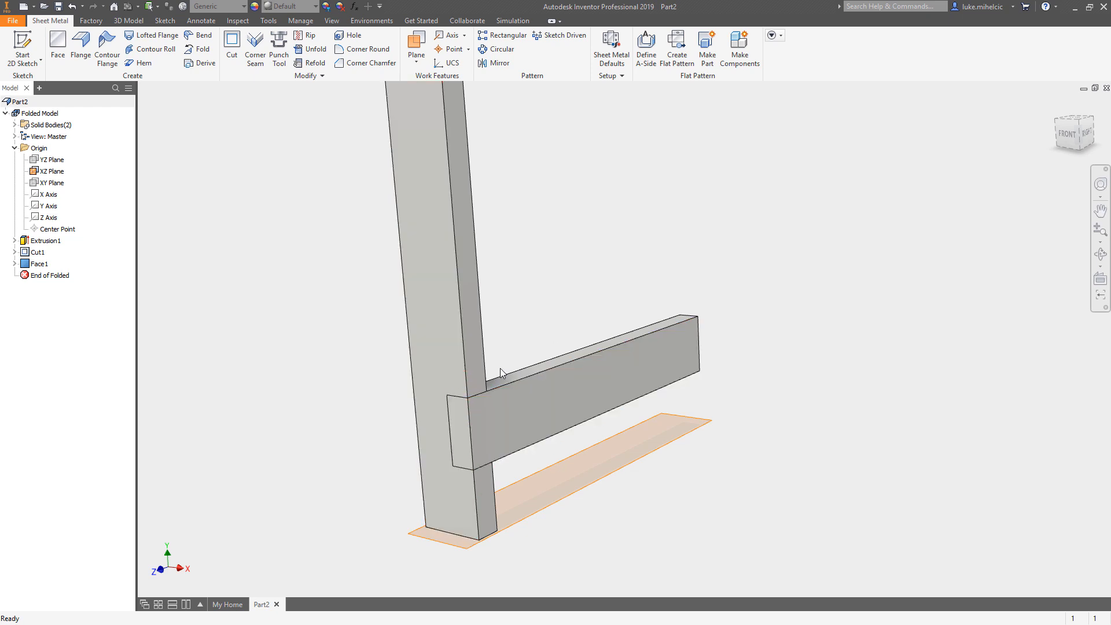
left_click(464, 393)
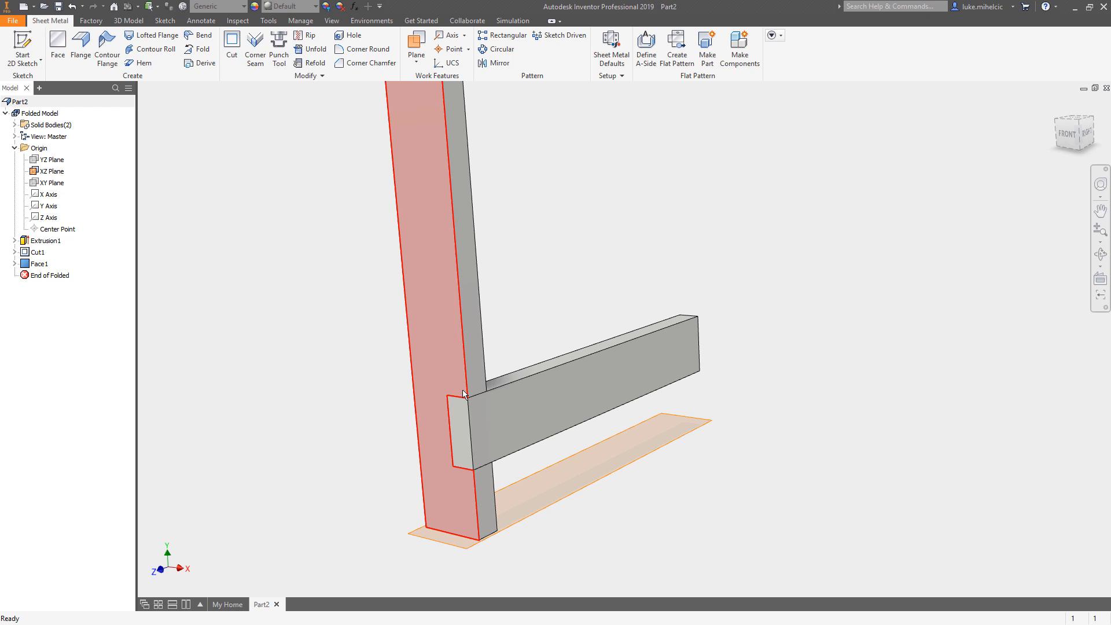
left_click(415, 44)
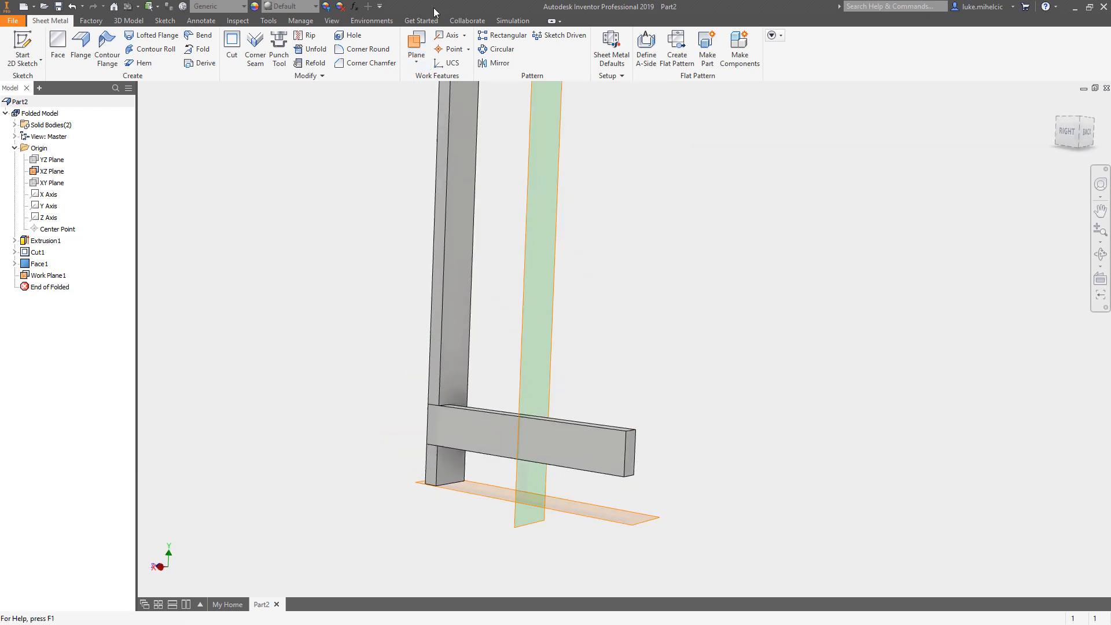
- Mirror the leg's solid body across Work Plane1 to form the opposite leg
left_click(498, 63)
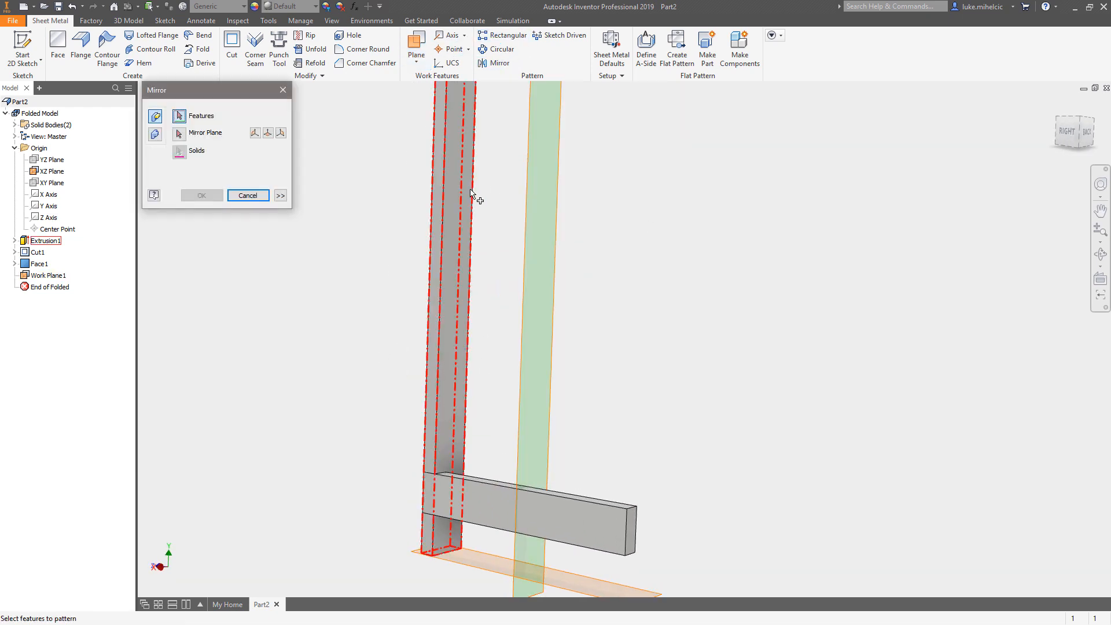
left_click(155, 134)
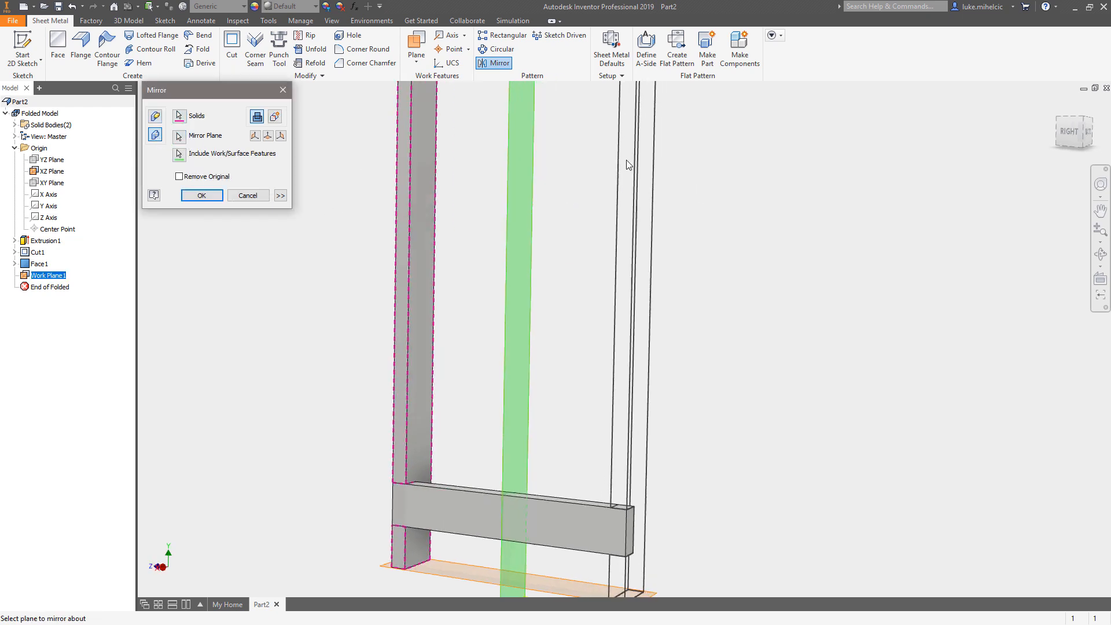
left_click(202, 195)
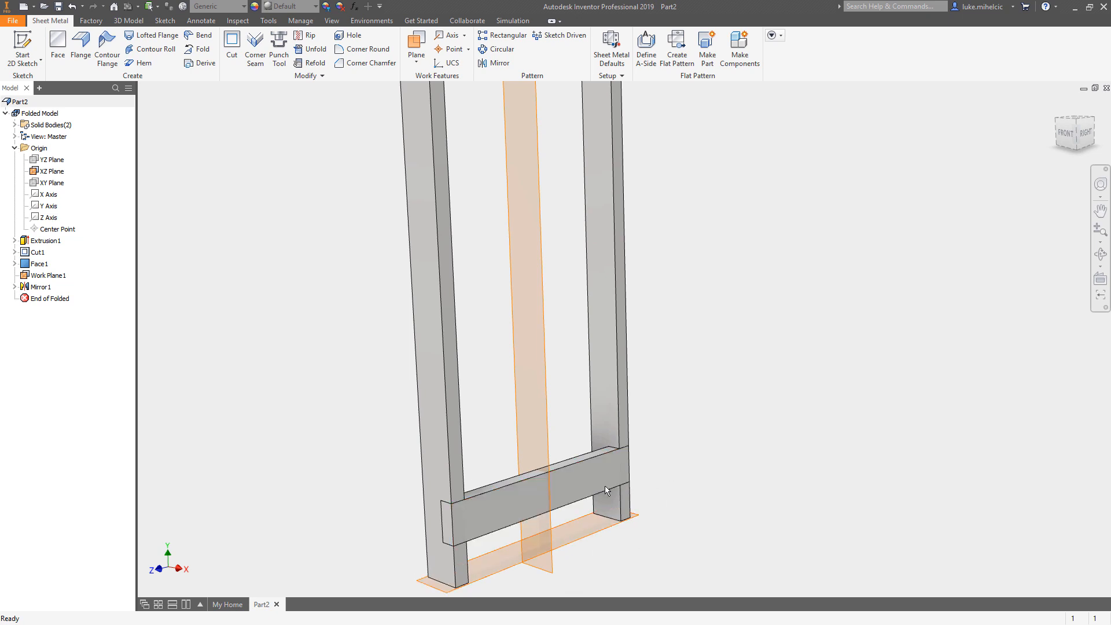
mouse_move(774, 413)
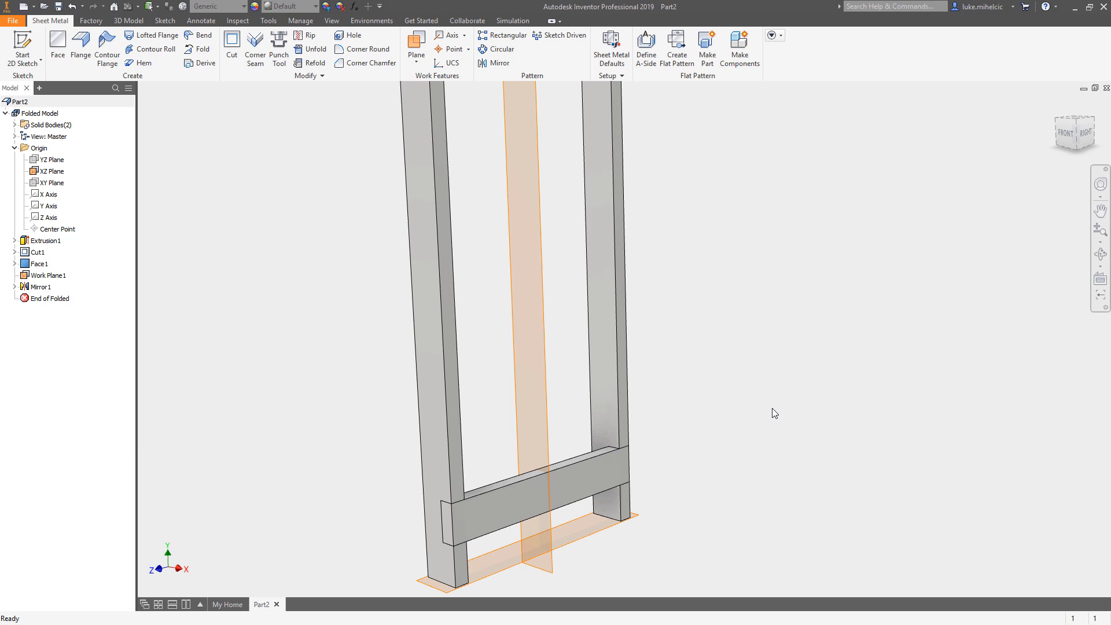
mouse_move(755, 334)
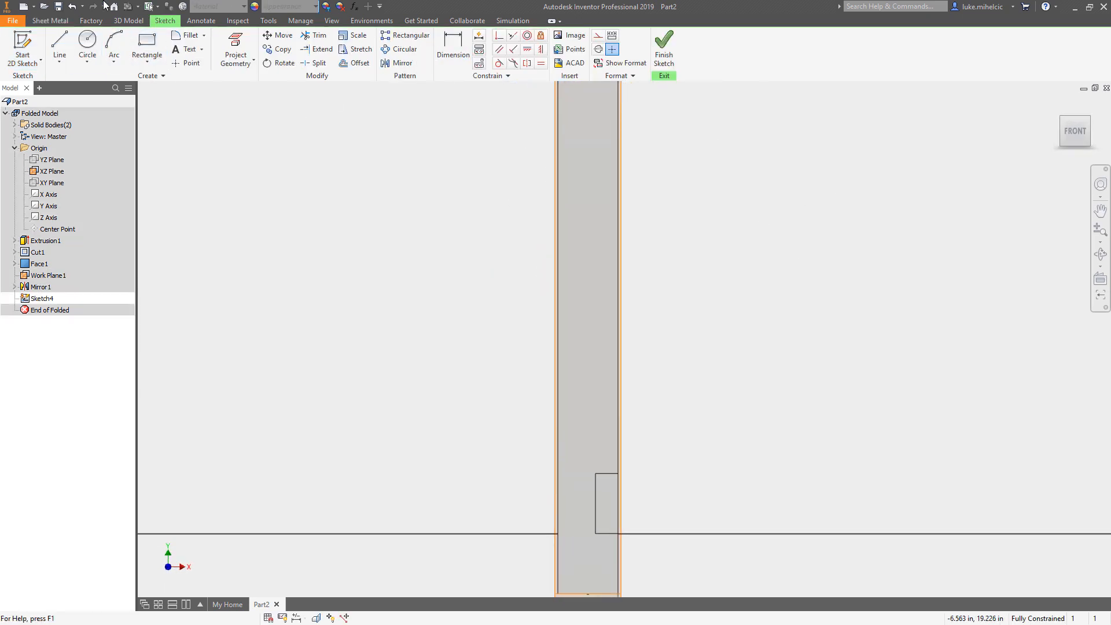
- Draw the trapezoid dovetail outline and dimension it 1.000 narrow, 2.000 wide, .750 deep
left_click(662, 48)
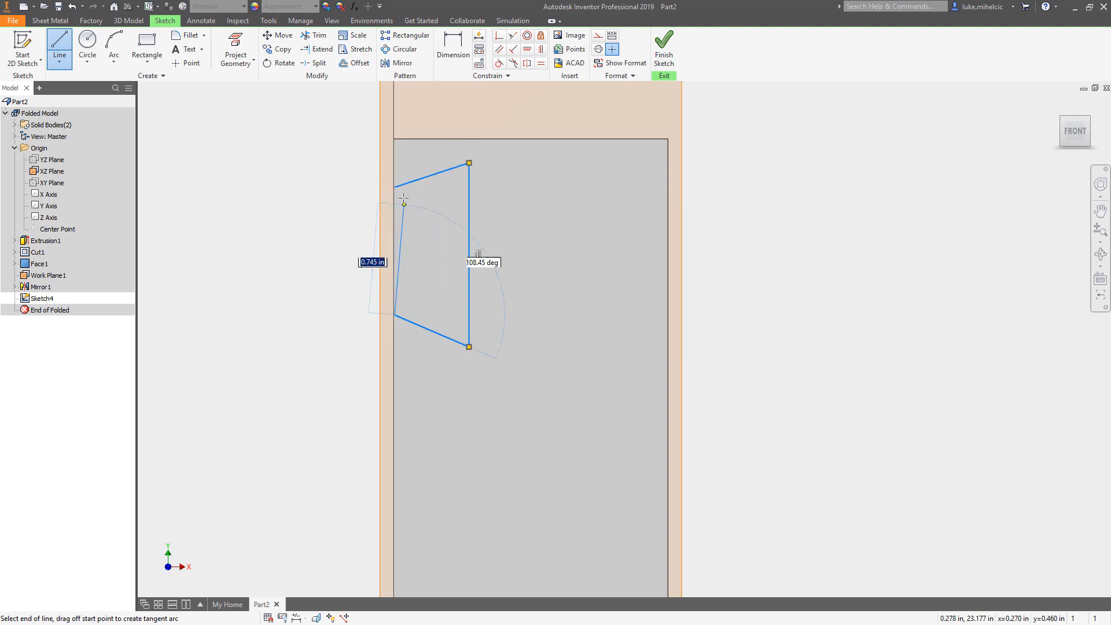
left_click(395, 187)
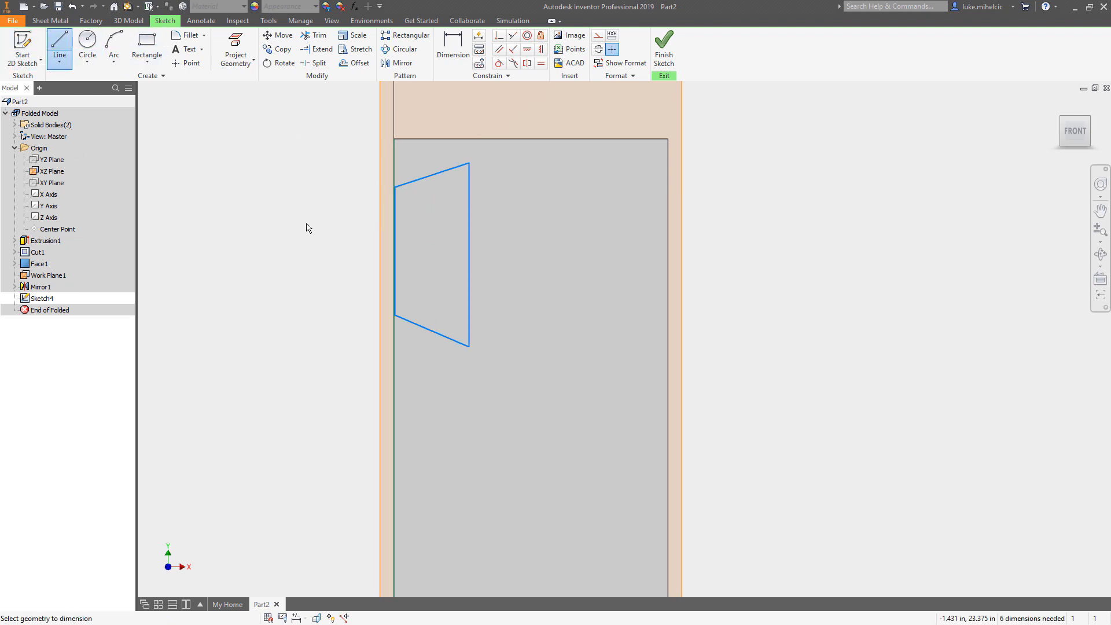
left_click(452, 44)
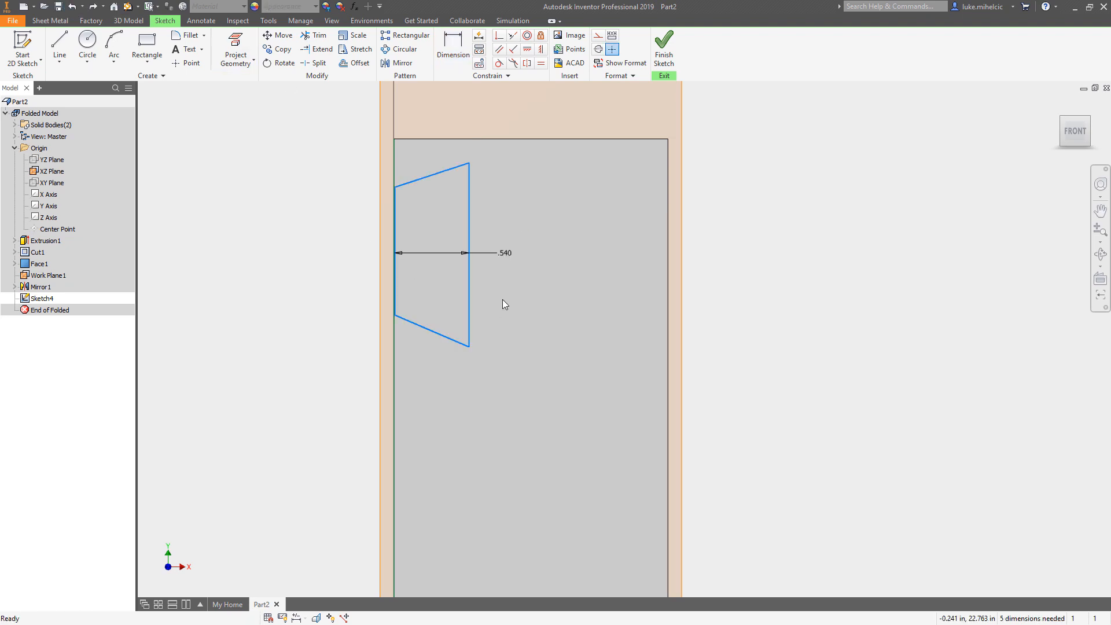
double_click(505, 253)
type(".750")
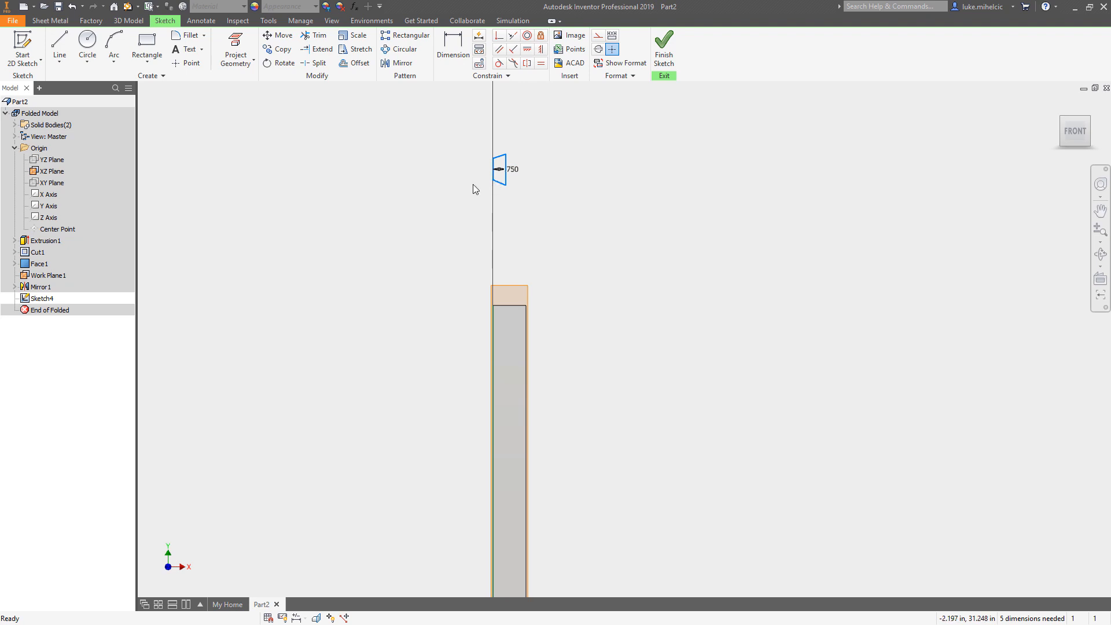
left_click(453, 41)
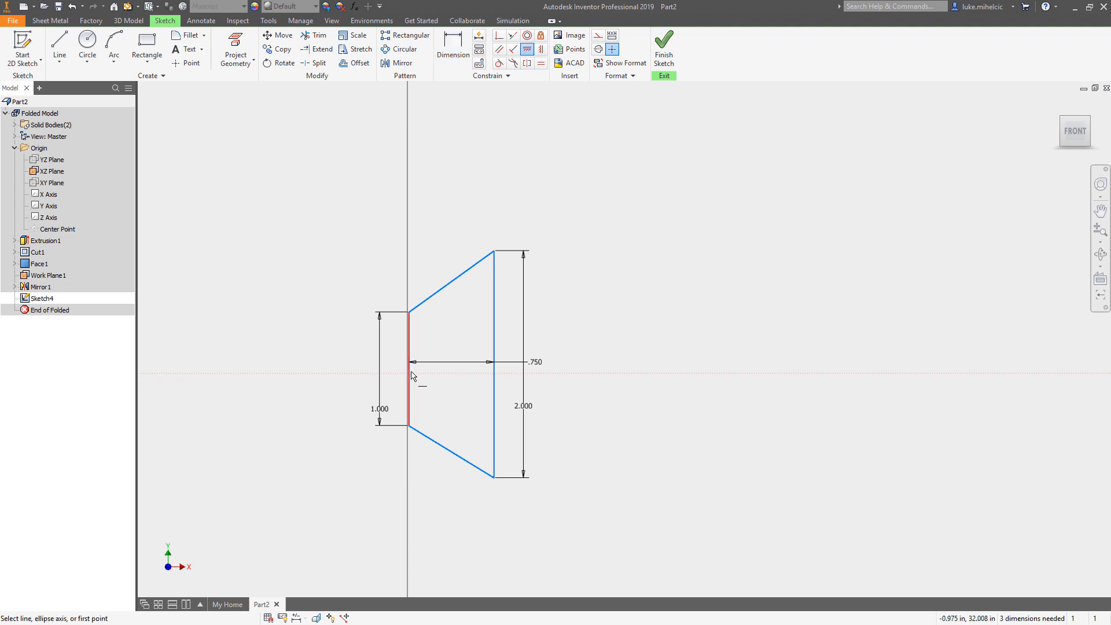
- Constrain the dovetail's narrow edge to the leg and align it with the work plane
left_click(409, 368)
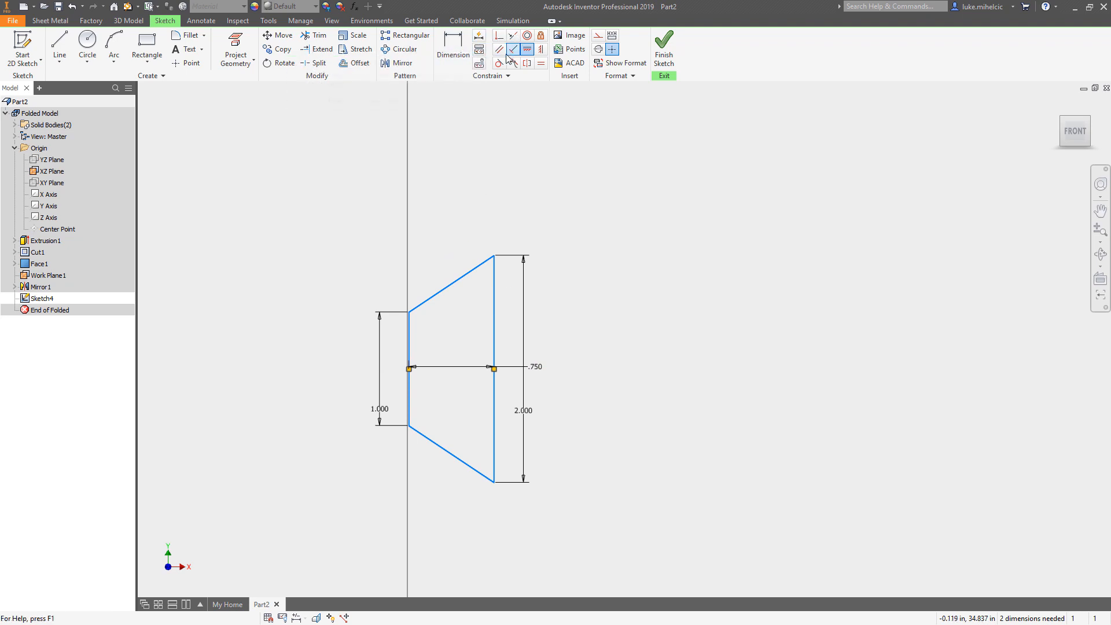
left_click(499, 35)
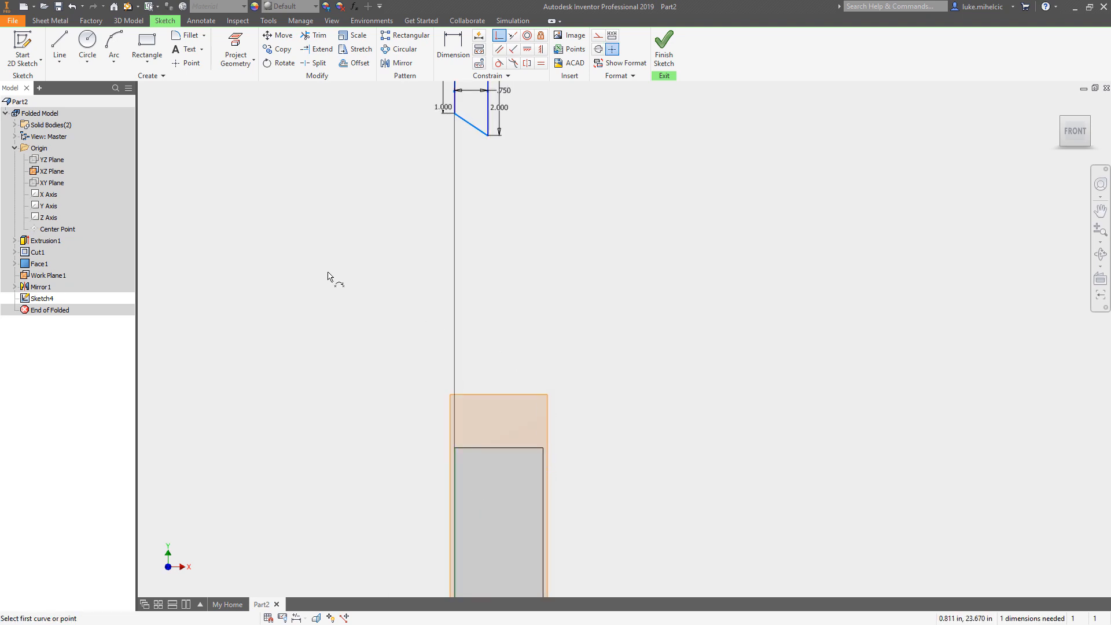
mouse_move(498, 196)
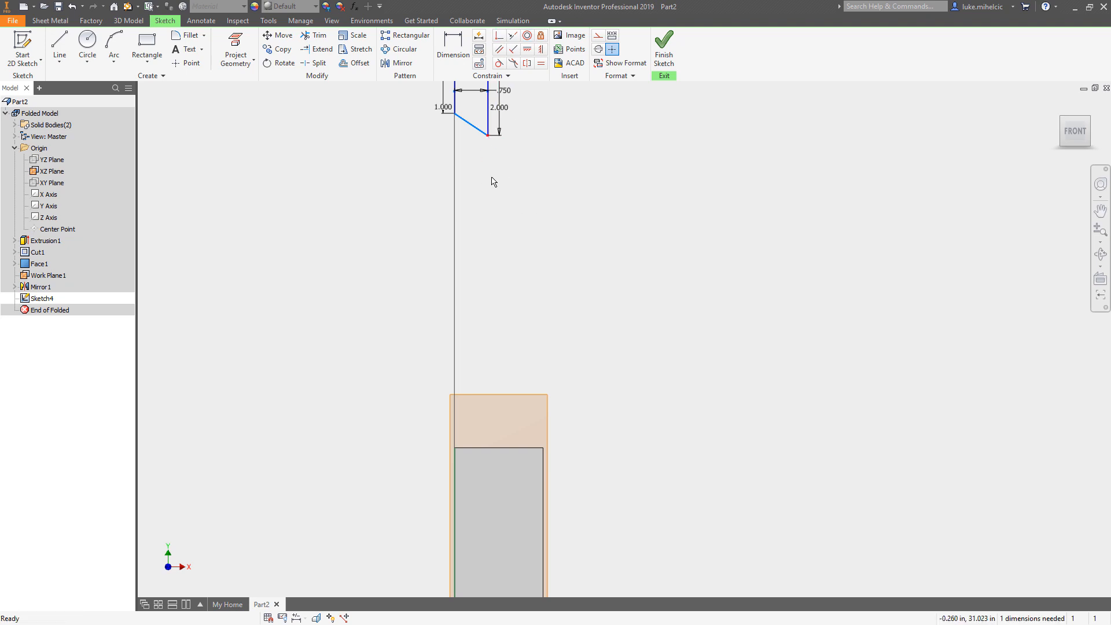
left_click(48, 275)
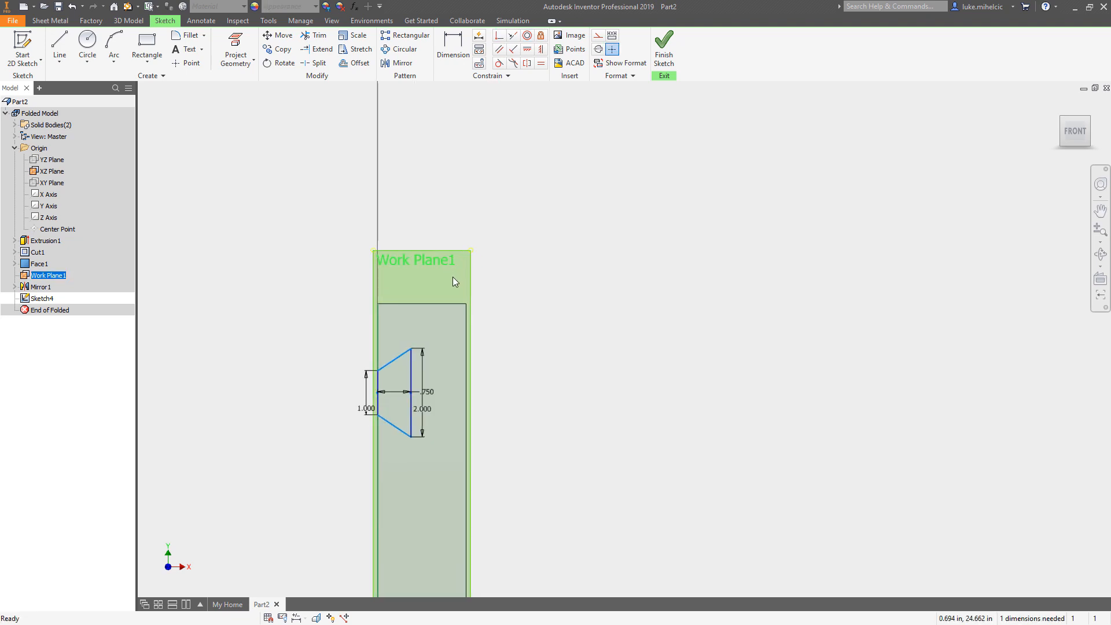
left_click(453, 49)
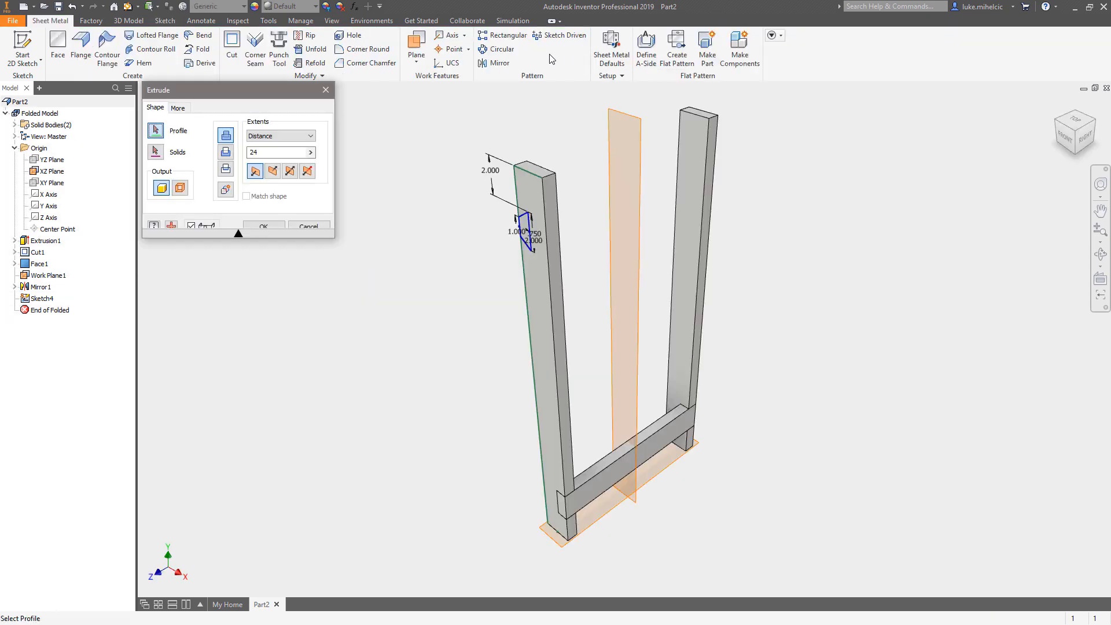
- Extrude the dovetail profile as a Cut with Extents set to All
left_click(524, 234)
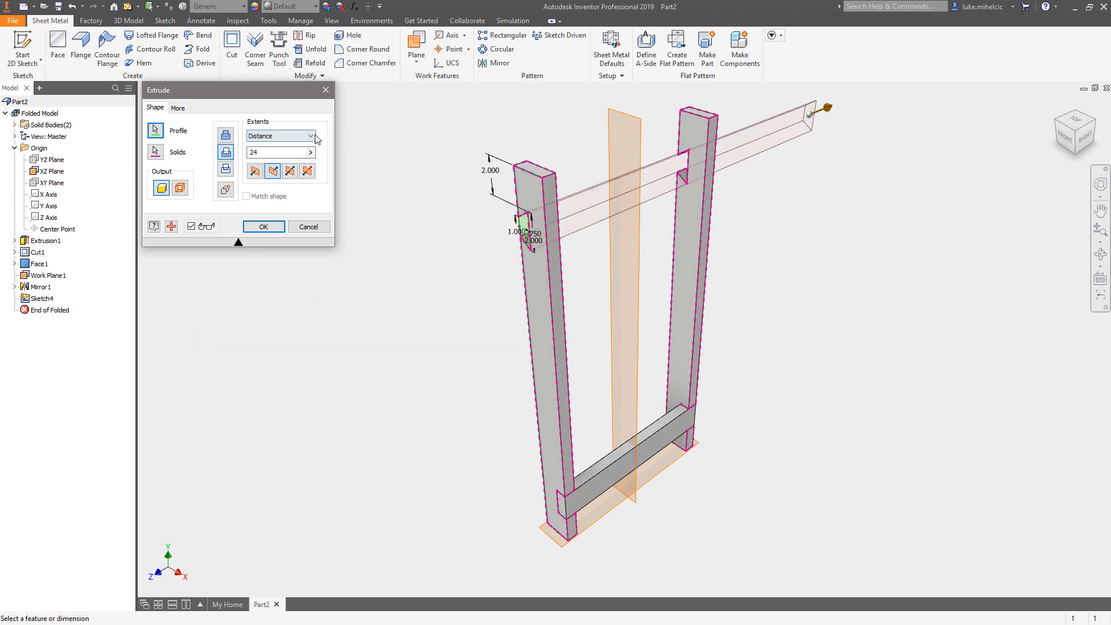
left_click(280, 136)
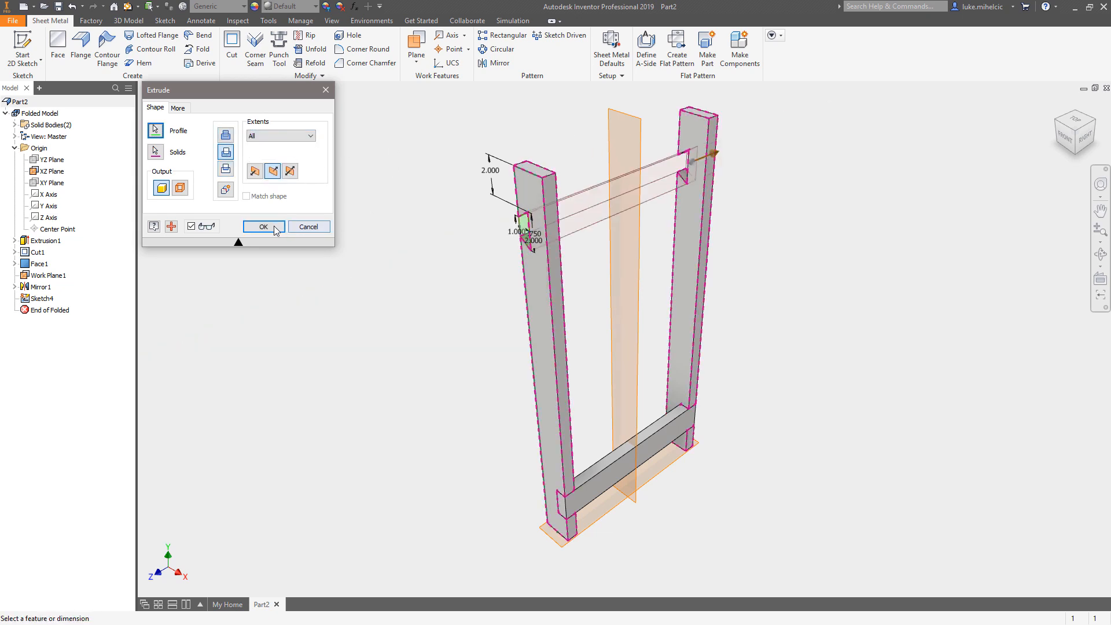
left_click(263, 227)
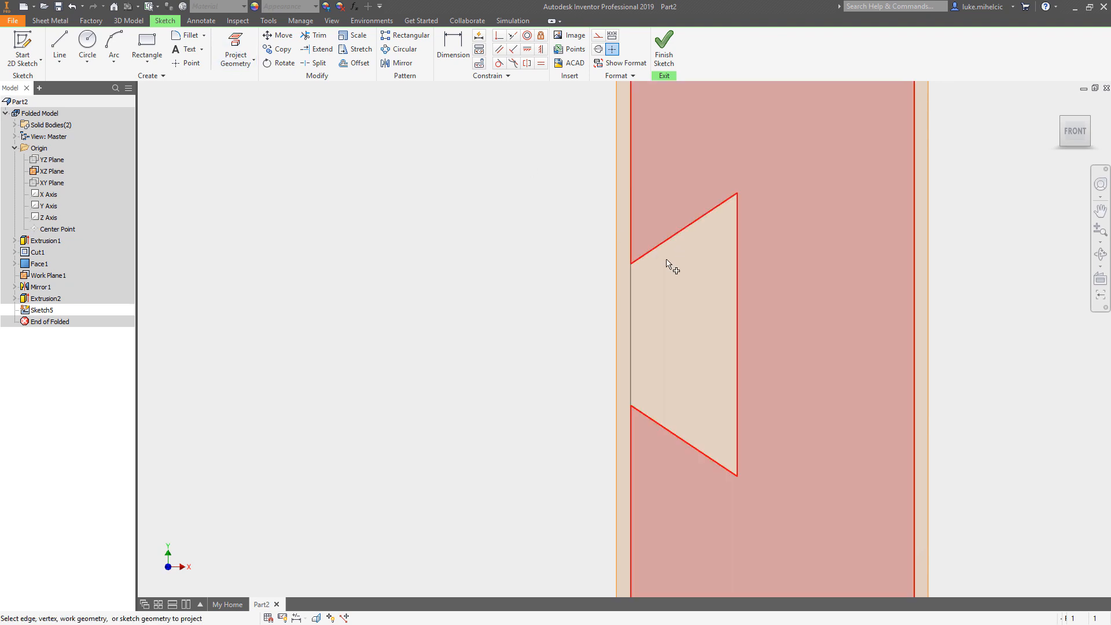
- Project the dovetail notch edges into the sketch on the notch face
left_click(236, 49)
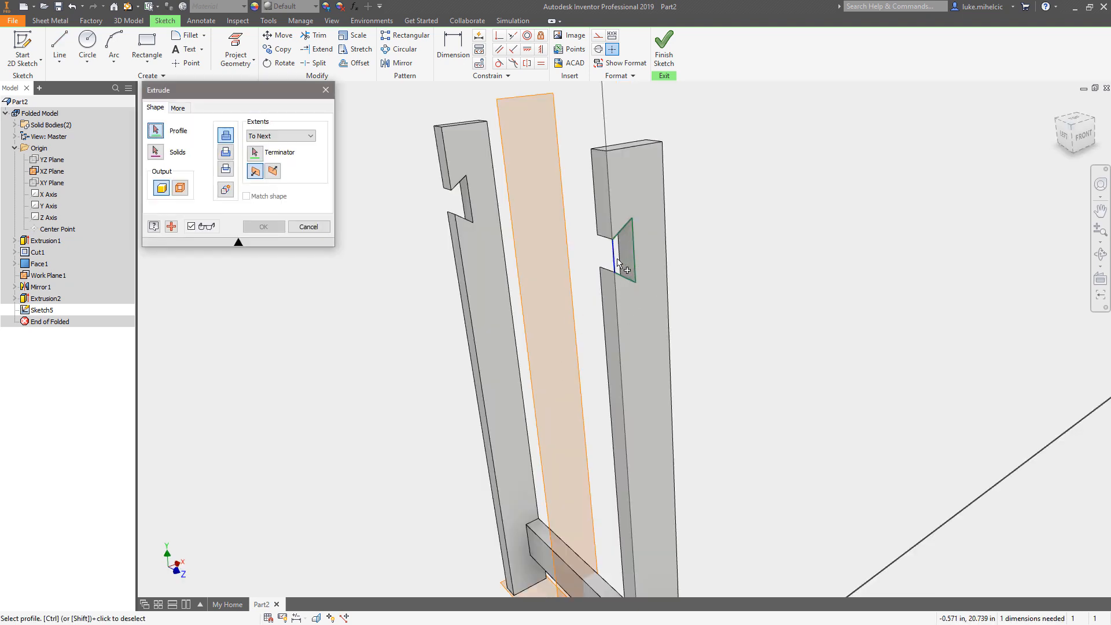
left_click(246, 196)
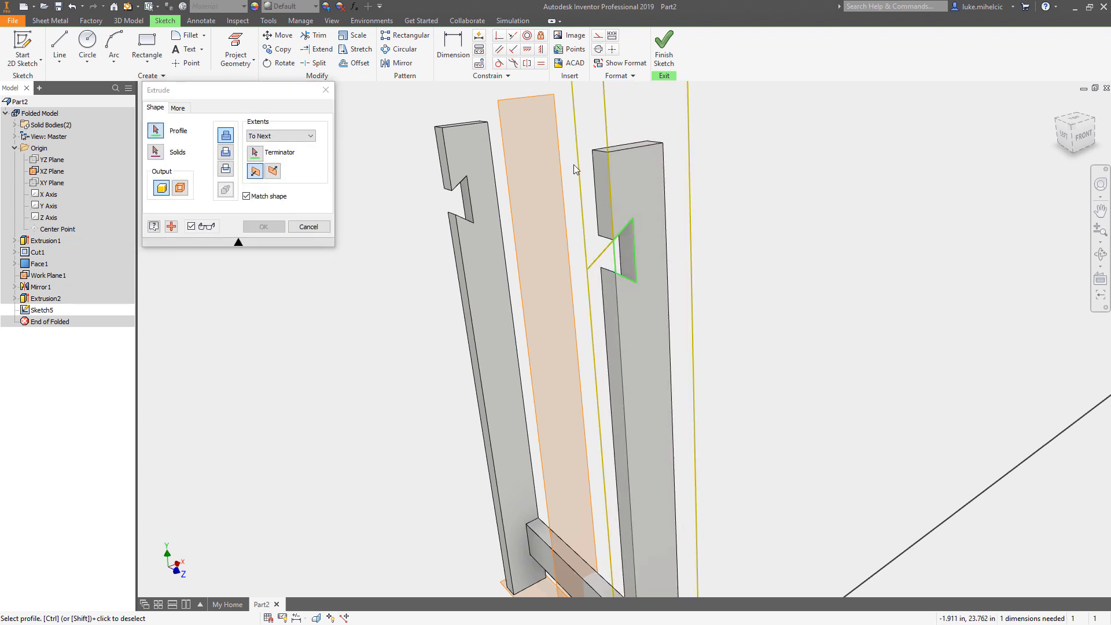
left_click(309, 226)
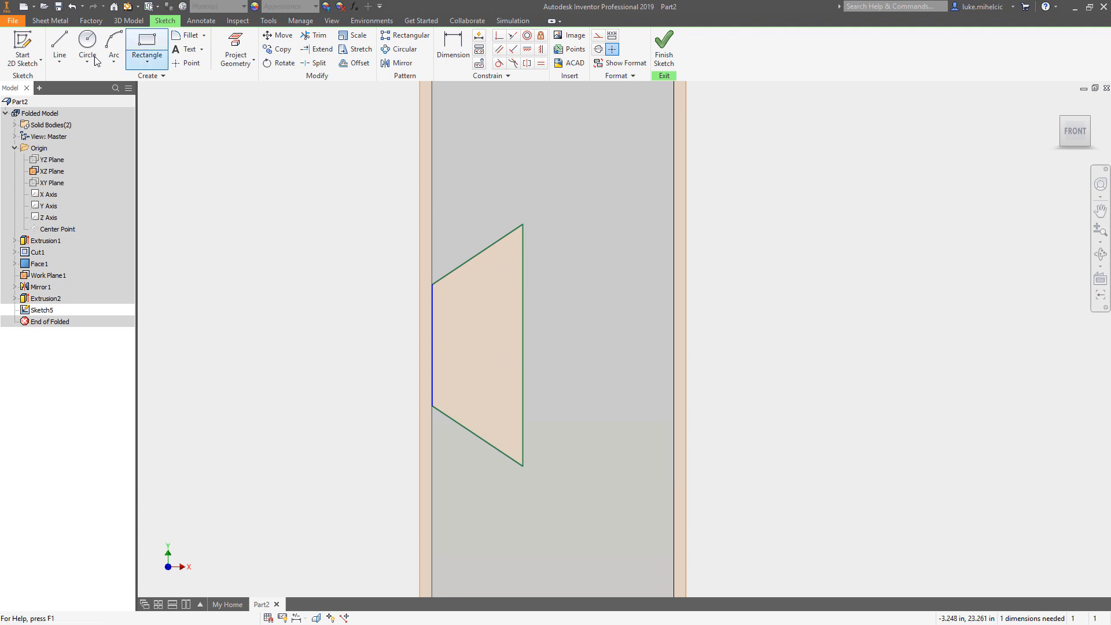
- Extrude the dovetail profile into a top rail extending to the opposite leg
left_click(59, 47)
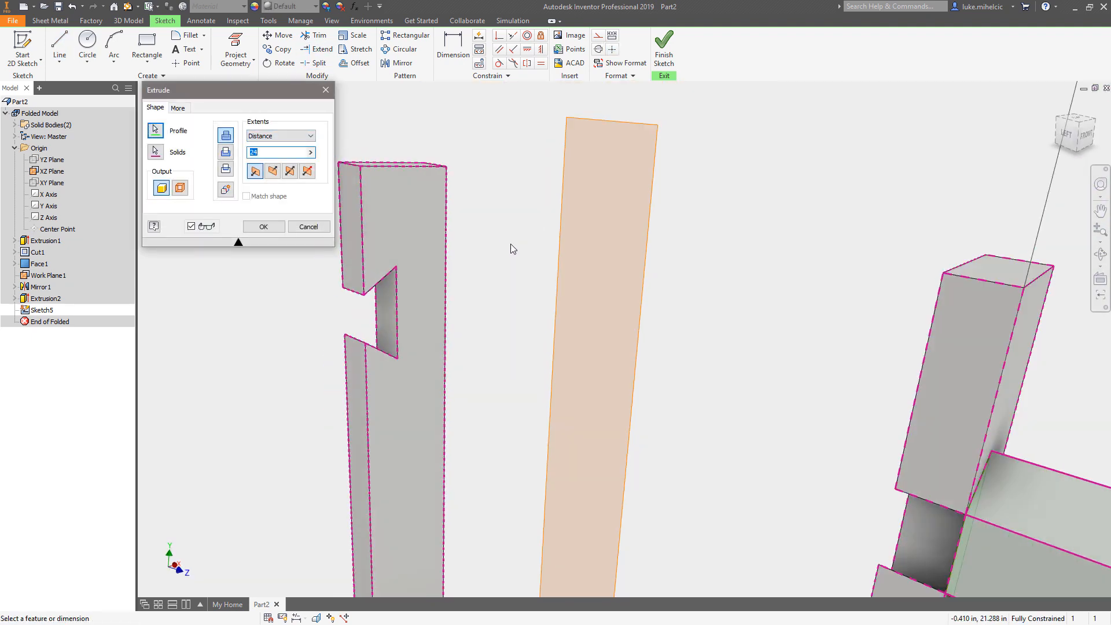
left_click(310, 136)
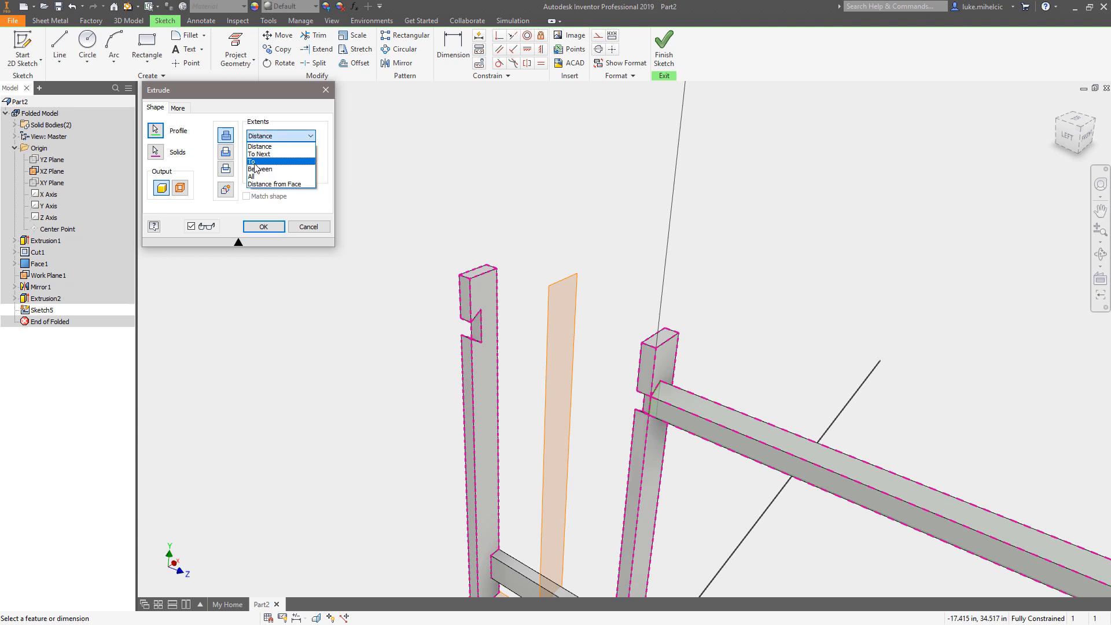
left_click(253, 161)
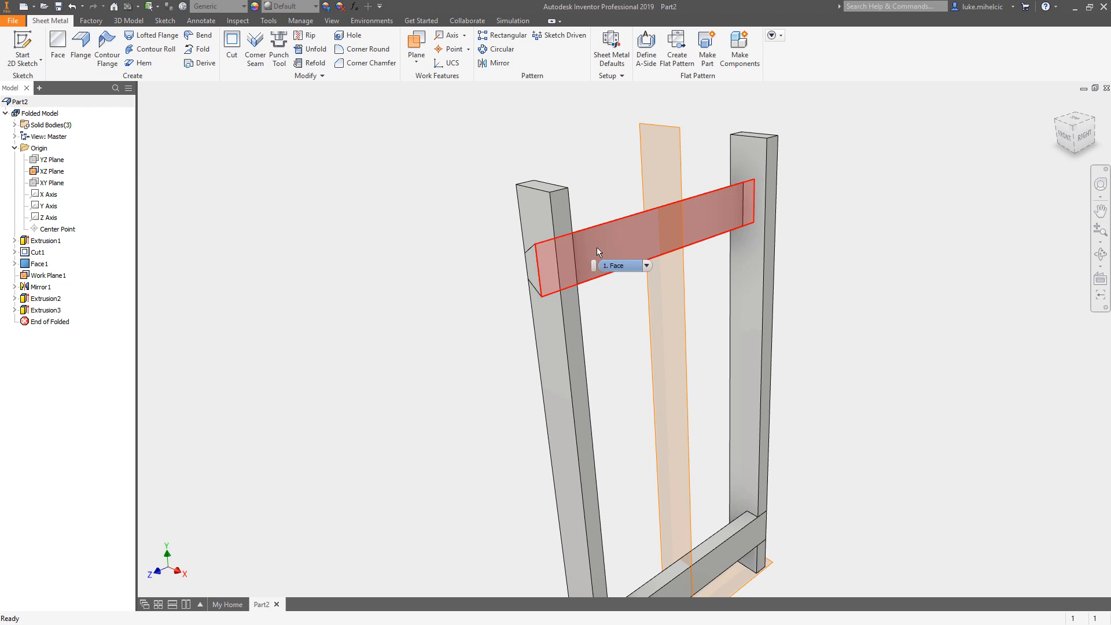
mouse_move(616, 265)
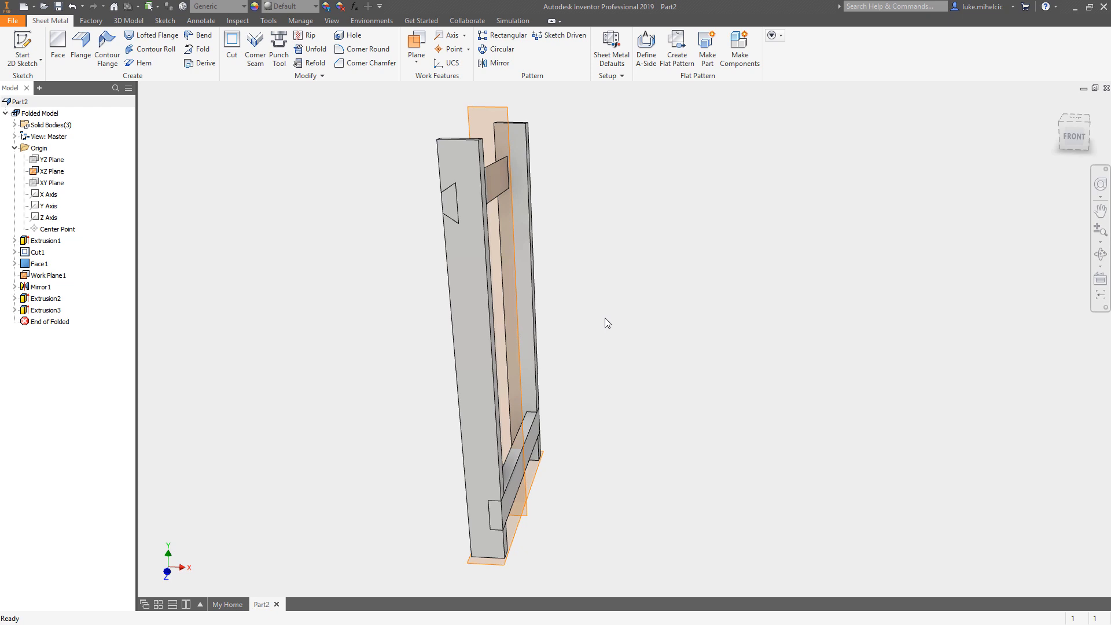
mouse_move(591, 341)
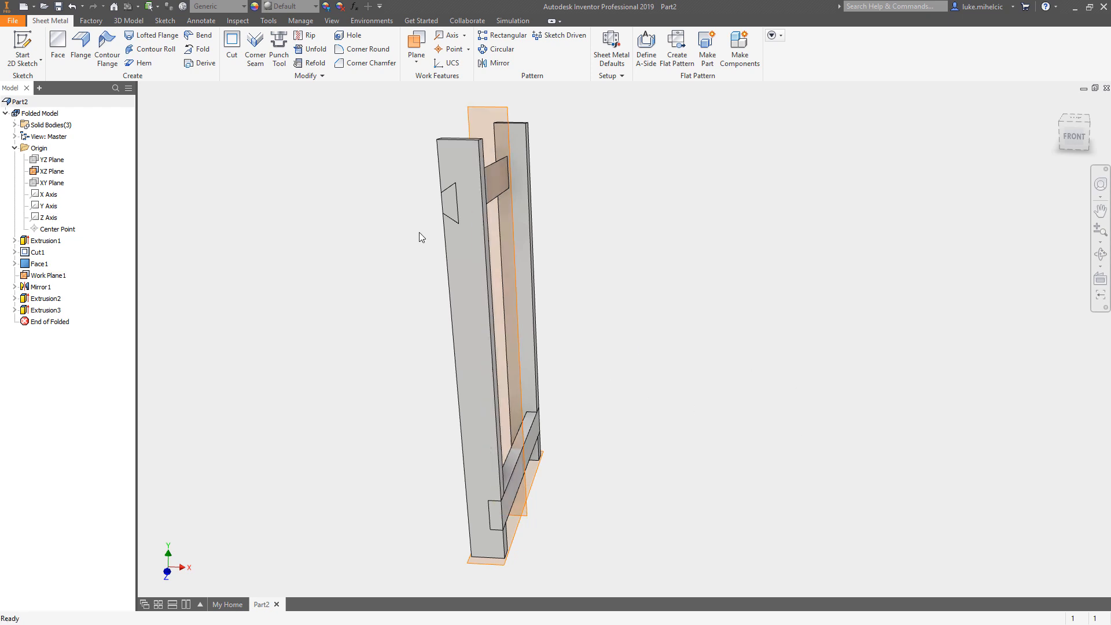
mouse_move(361, 235)
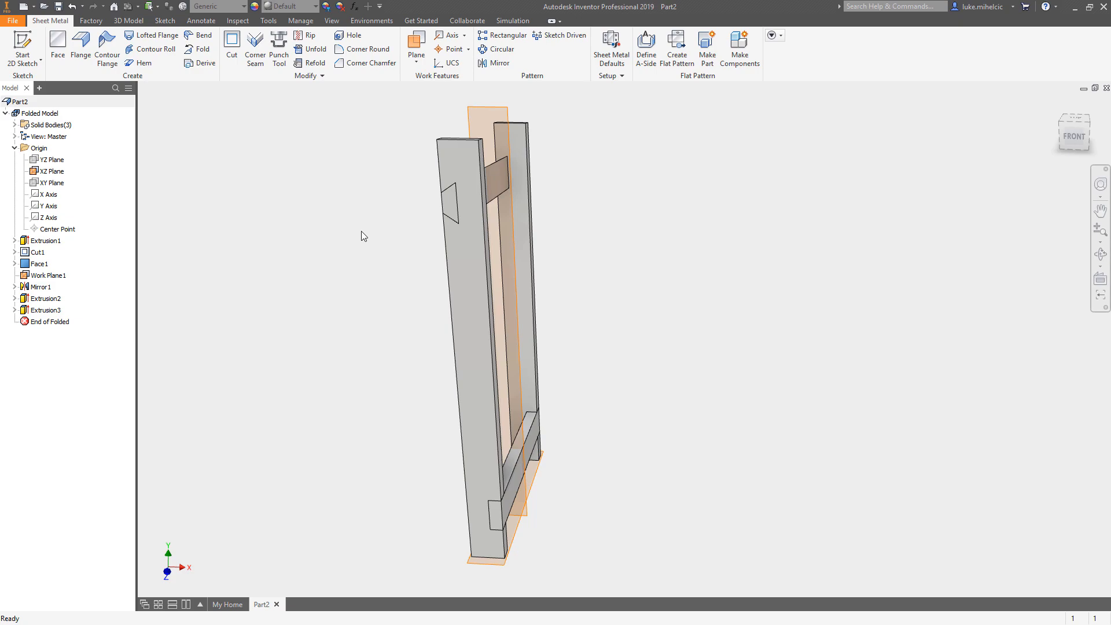